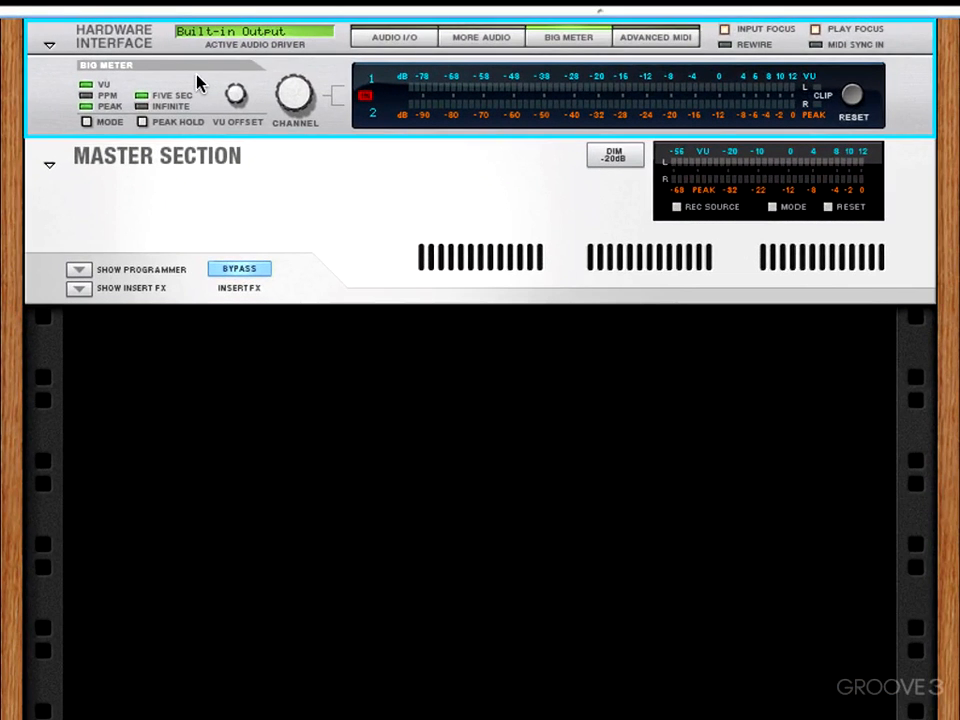
{"action": "mouse_move", "coordinate": [262, 210]}
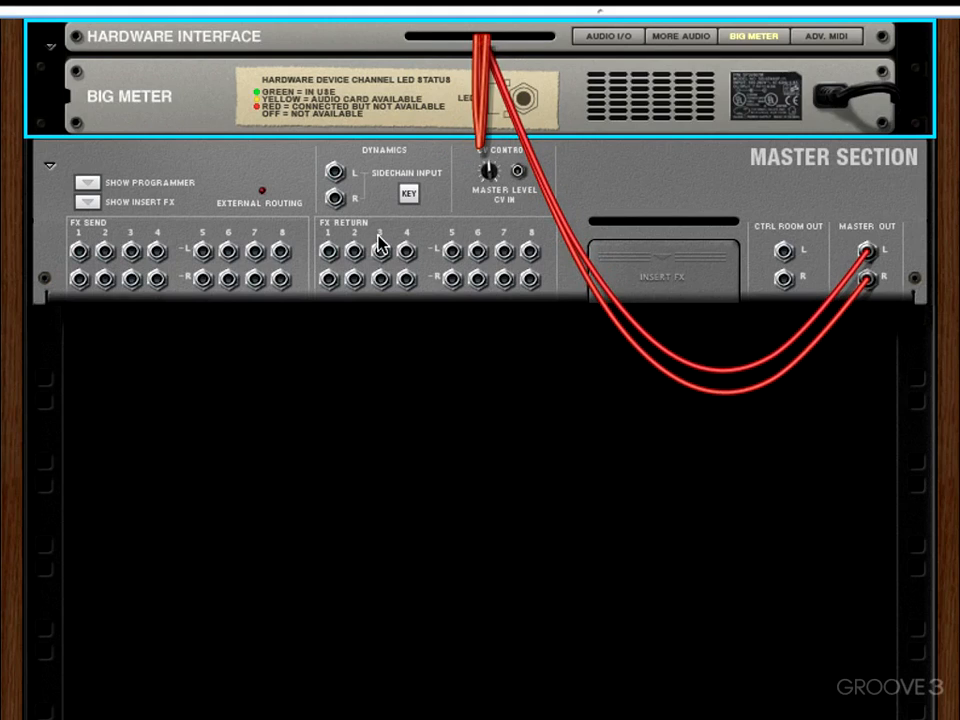
{"action": "mouse_move", "coordinate": [868, 258]}
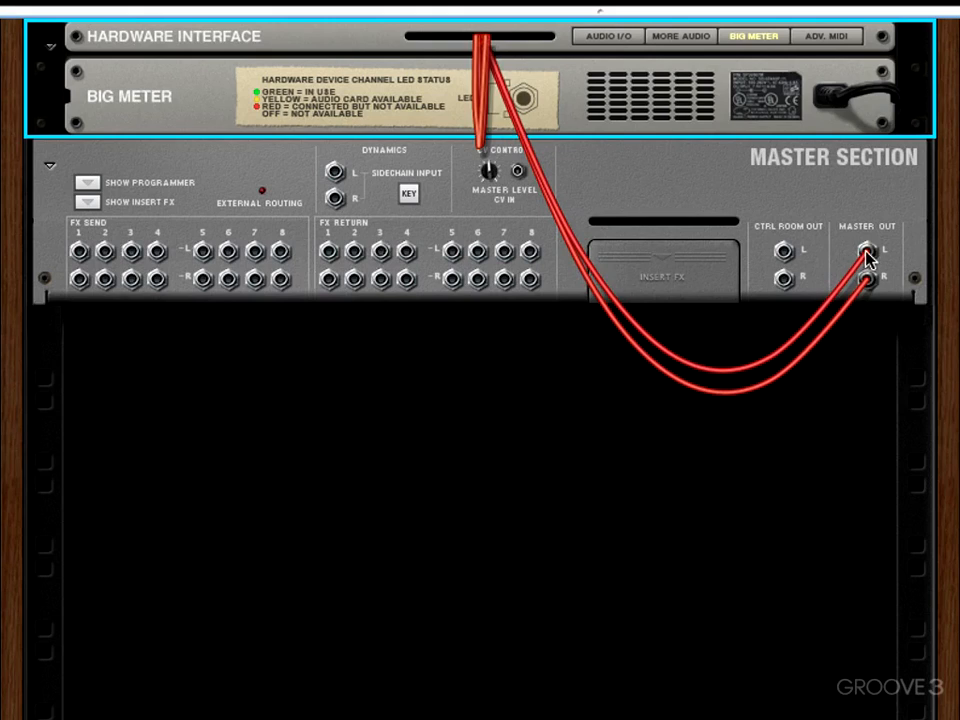
{"action": "mouse_move", "coordinate": [806, 252]}
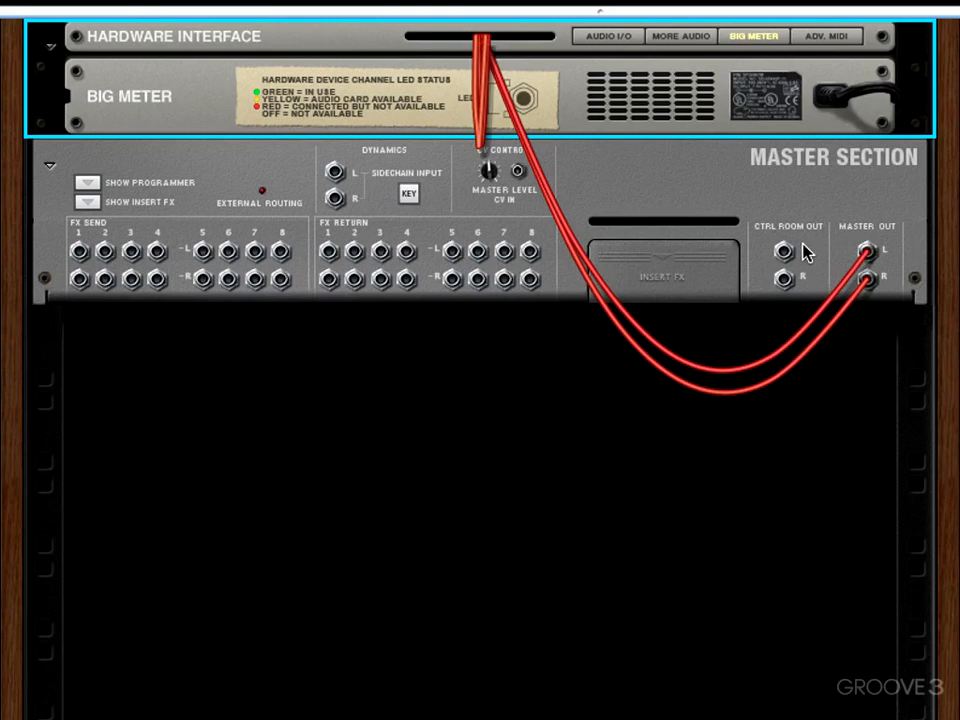
{"action": "mouse_move", "coordinate": [766, 236]}
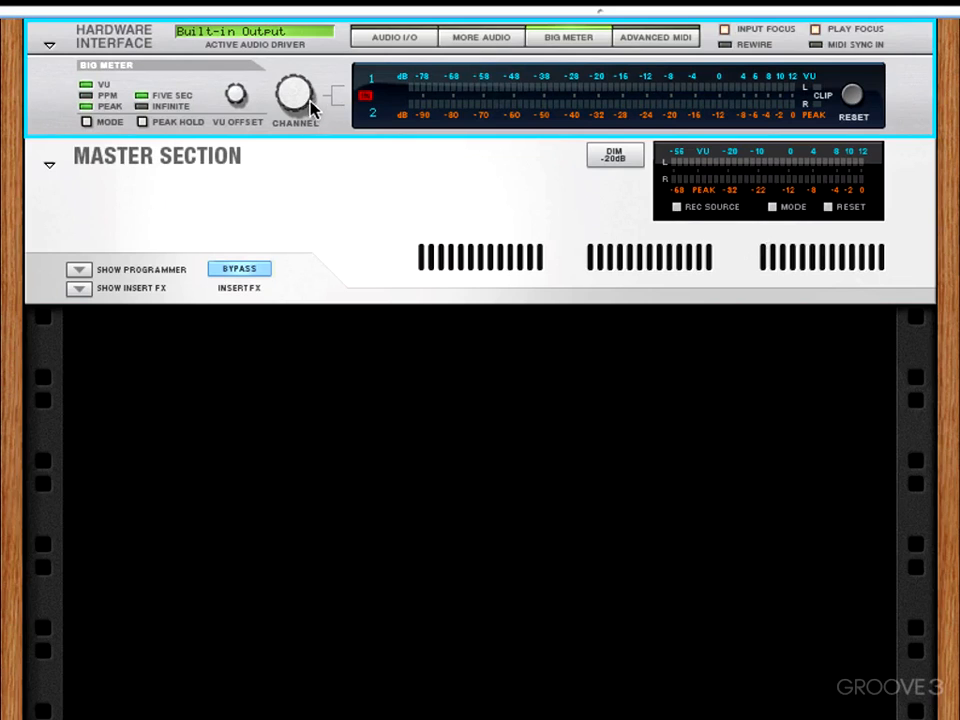
{"action": "mouse_move", "coordinate": [394, 46]}
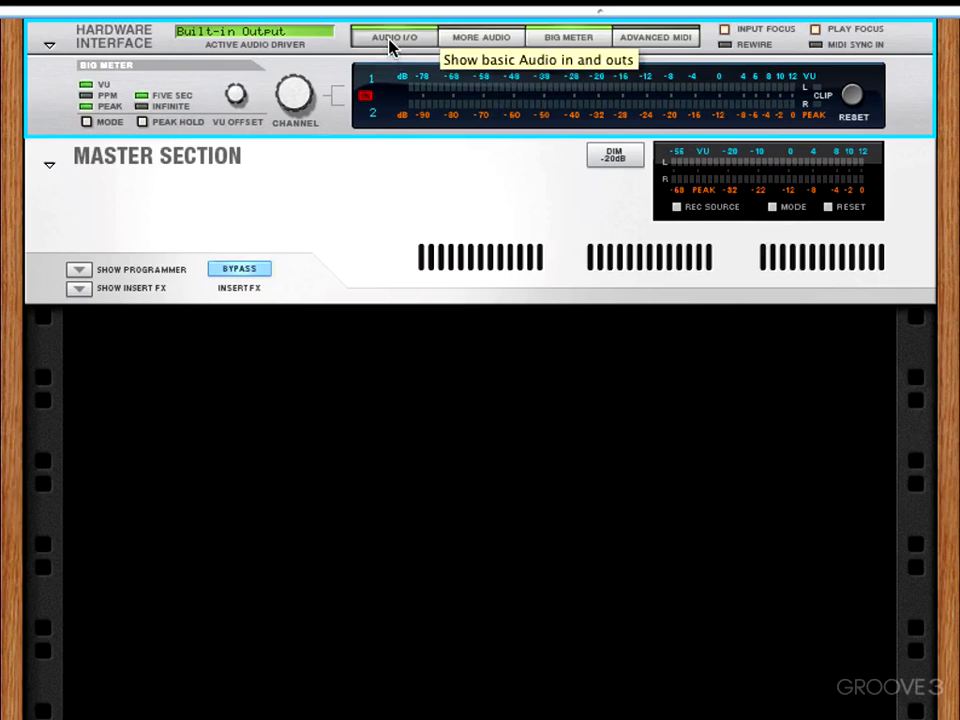
Add a SubTractor Analog Synthesizer and a Line 6 Guitar Amp effect to the empty rack.
{"action": "left_click", "coordinate": [482, 36]}
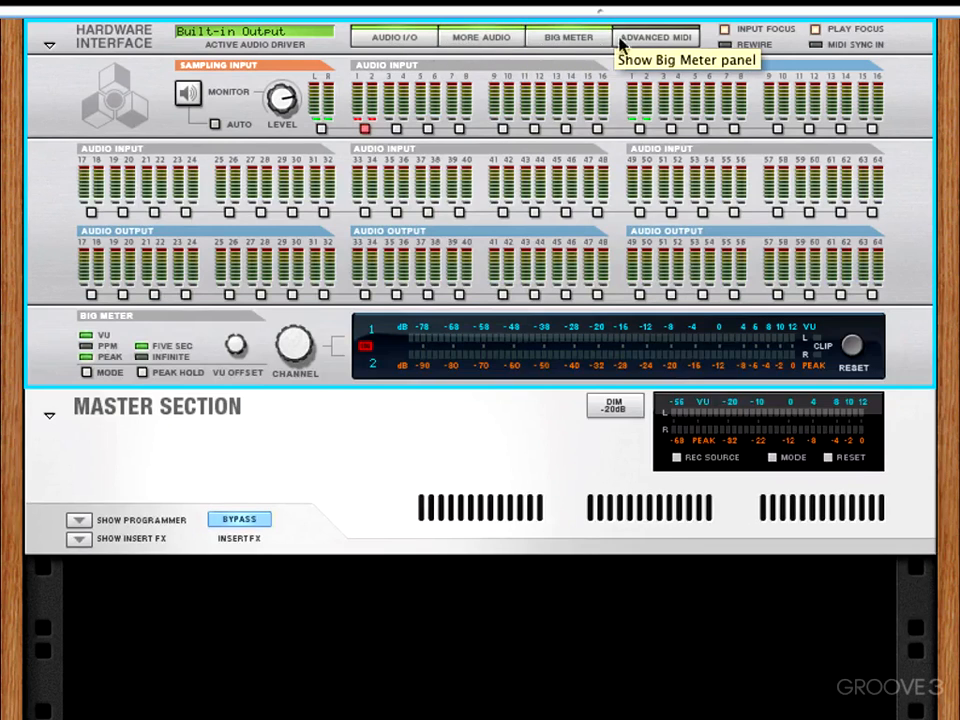
{"action": "left_click", "coordinate": [668, 36]}
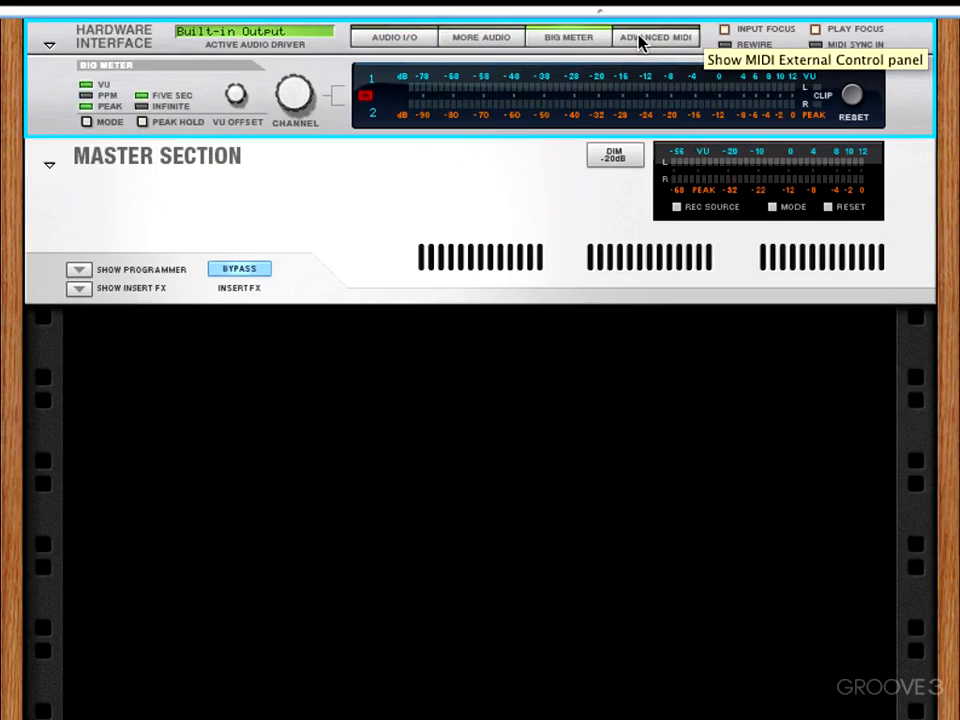
{"action": "mouse_move", "coordinate": [556, 118]}
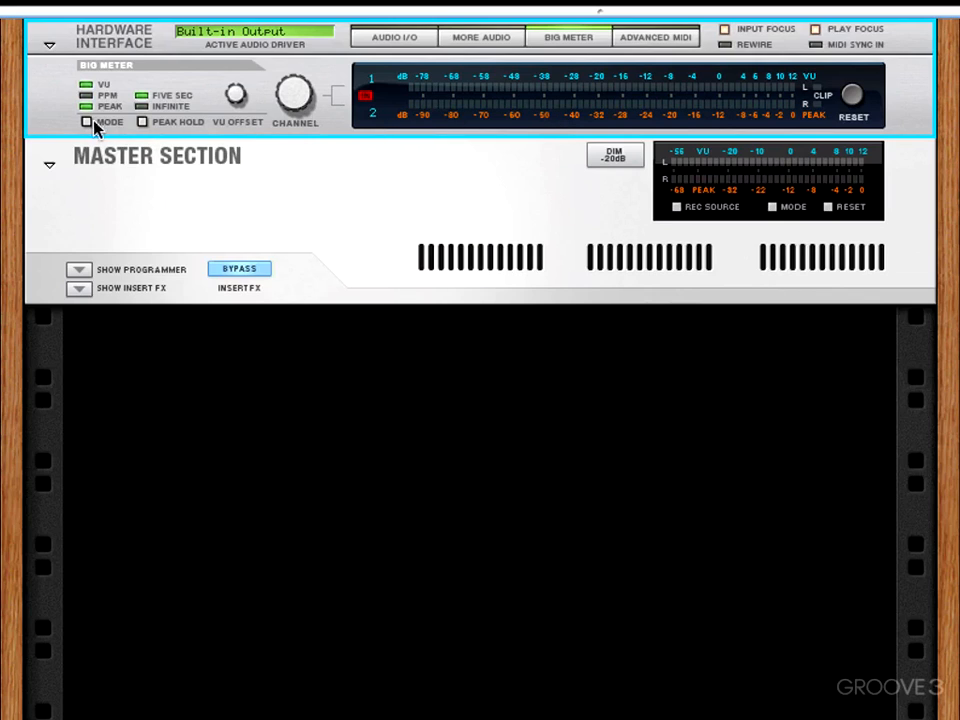
{"action": "mouse_move", "coordinate": [160, 140]}
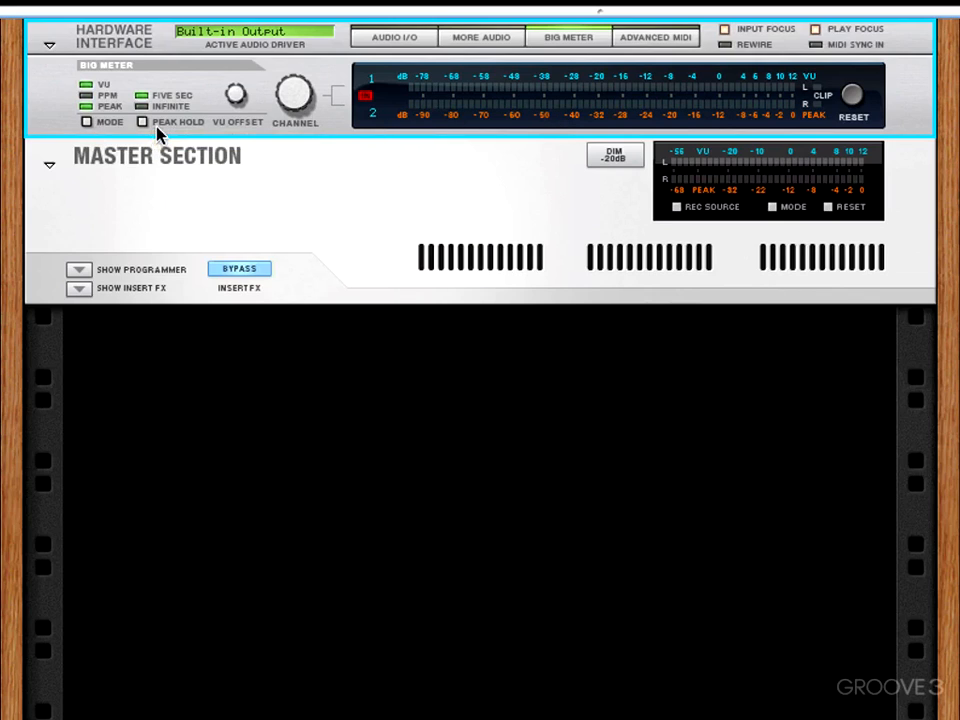
{"action": "mouse_move", "coordinate": [146, 124]}
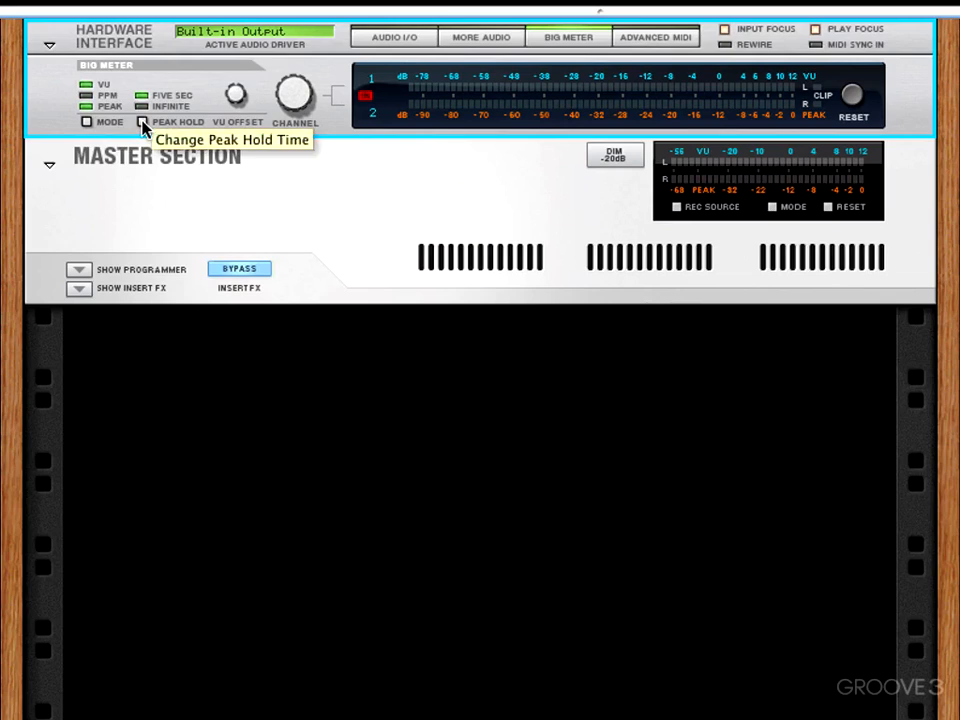
{"action": "mouse_move", "coordinate": [756, 352]}
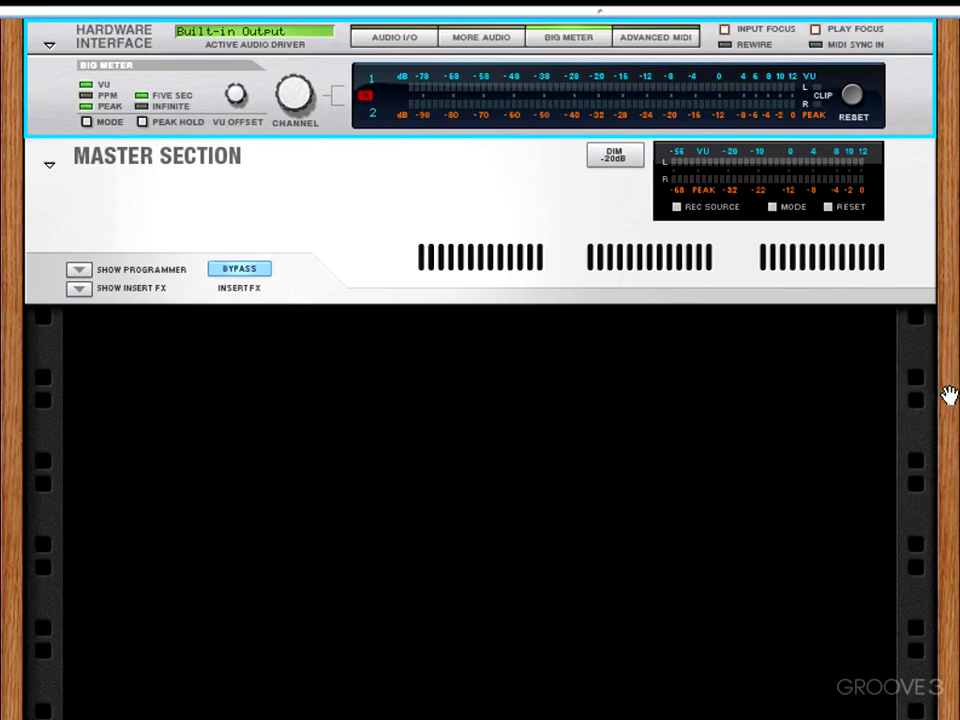
{"action": "mouse_move", "coordinate": [946, 330]}
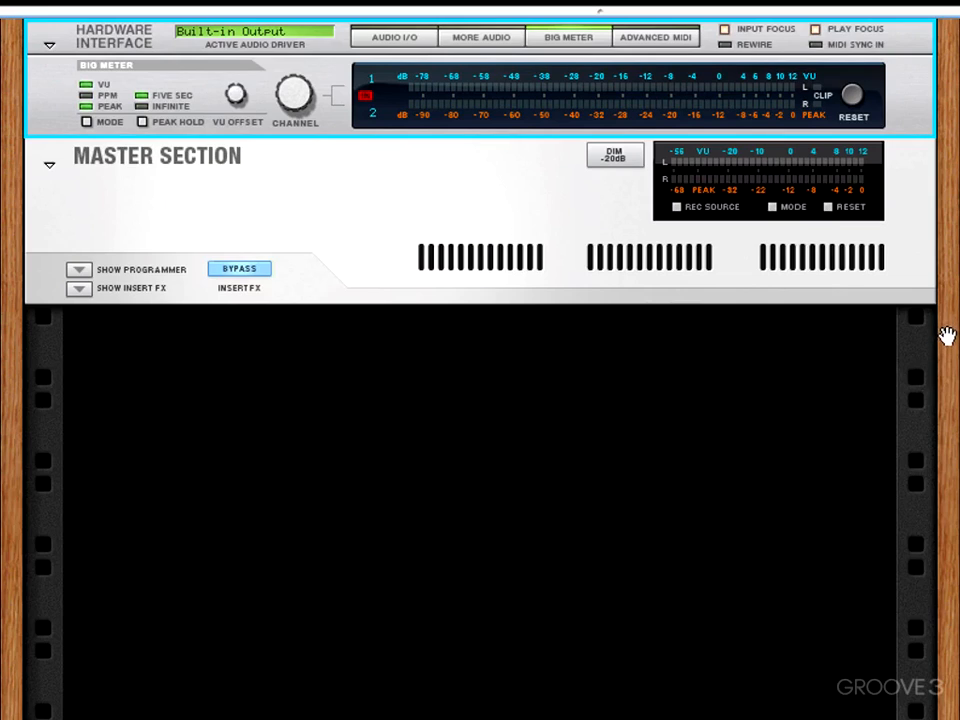
{"action": "mouse_move", "coordinate": [610, 360]}
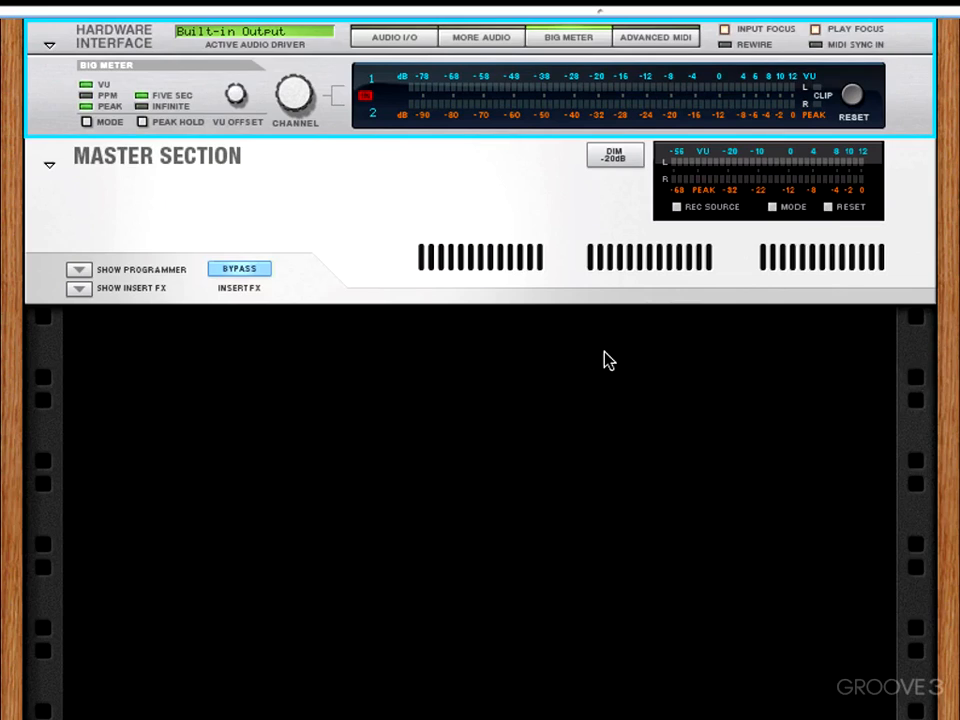
{"action": "mouse_move", "coordinate": [460, 332]}
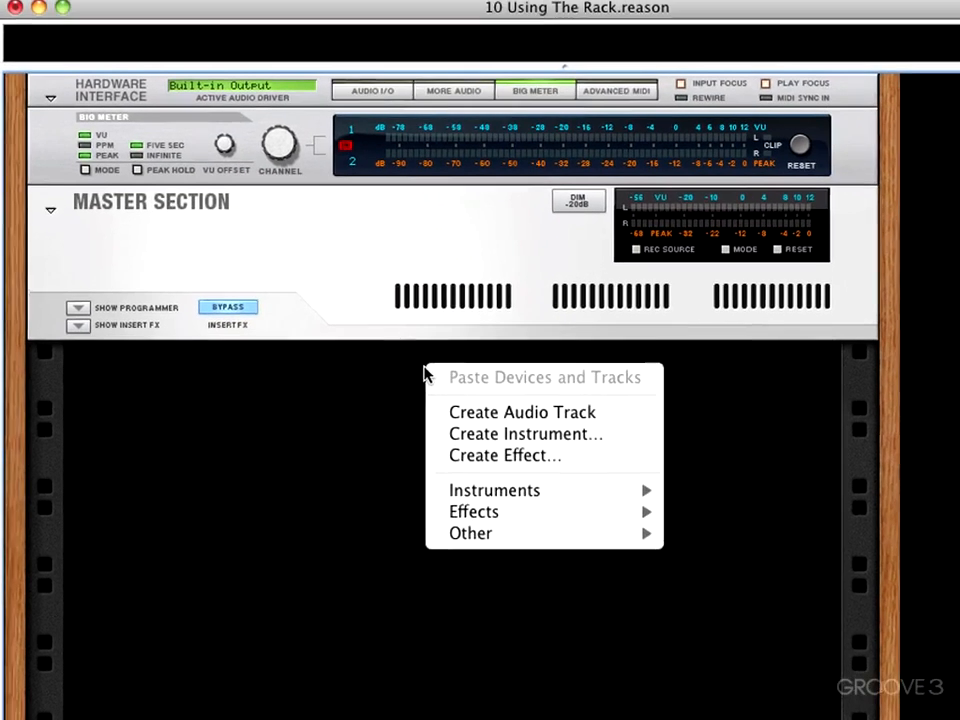
{"action": "mouse_move", "coordinate": [494, 492]}
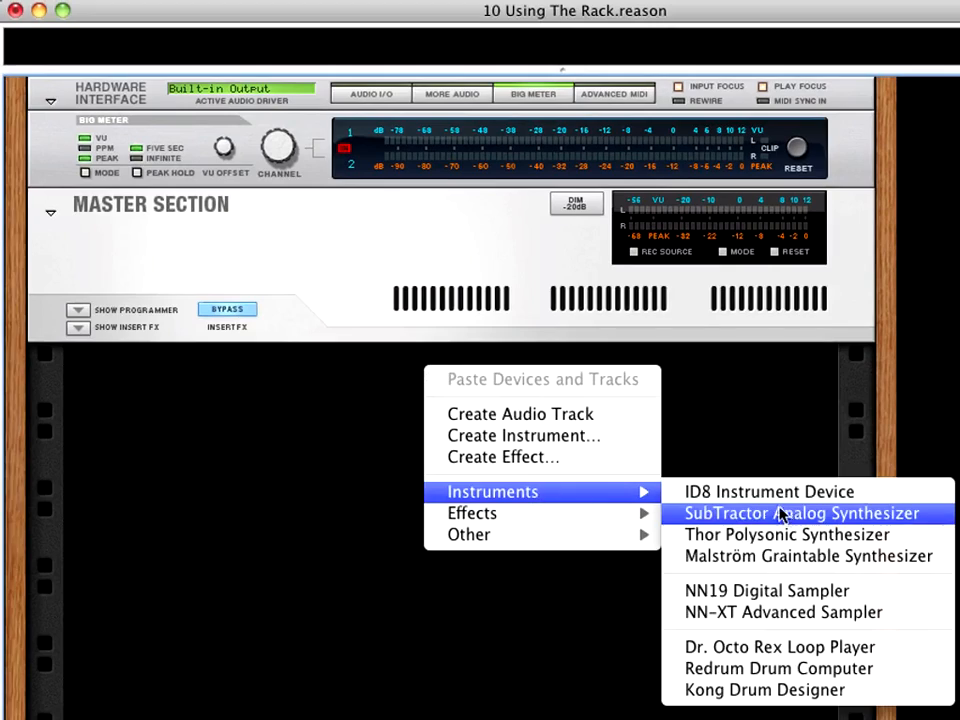
{"action": "left_click", "coordinate": [792, 512]}
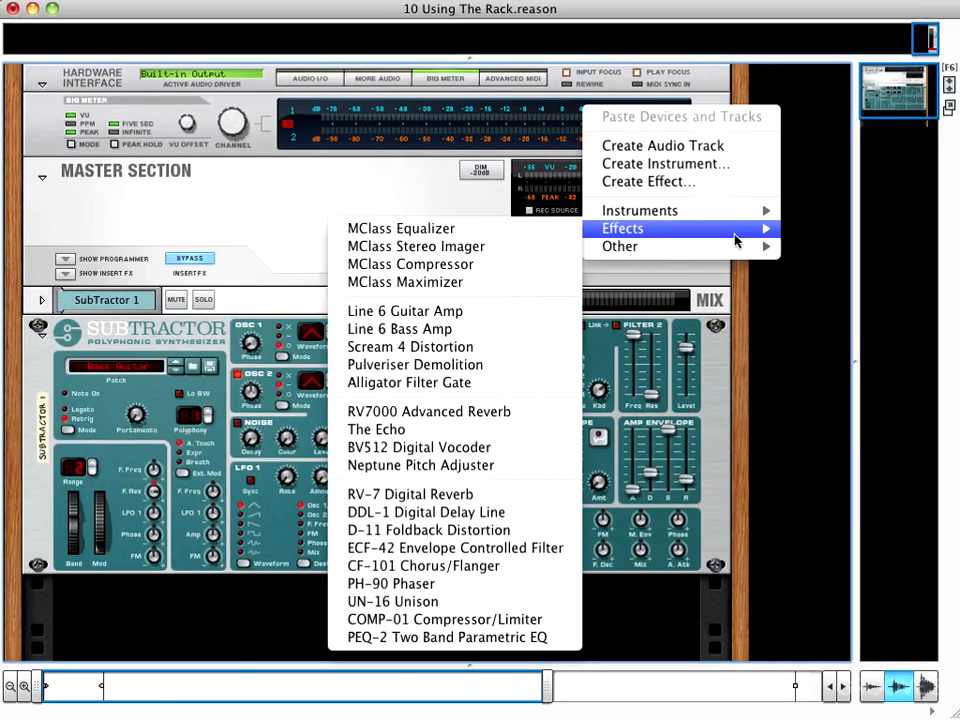
{"action": "left_click", "coordinate": [404, 312]}
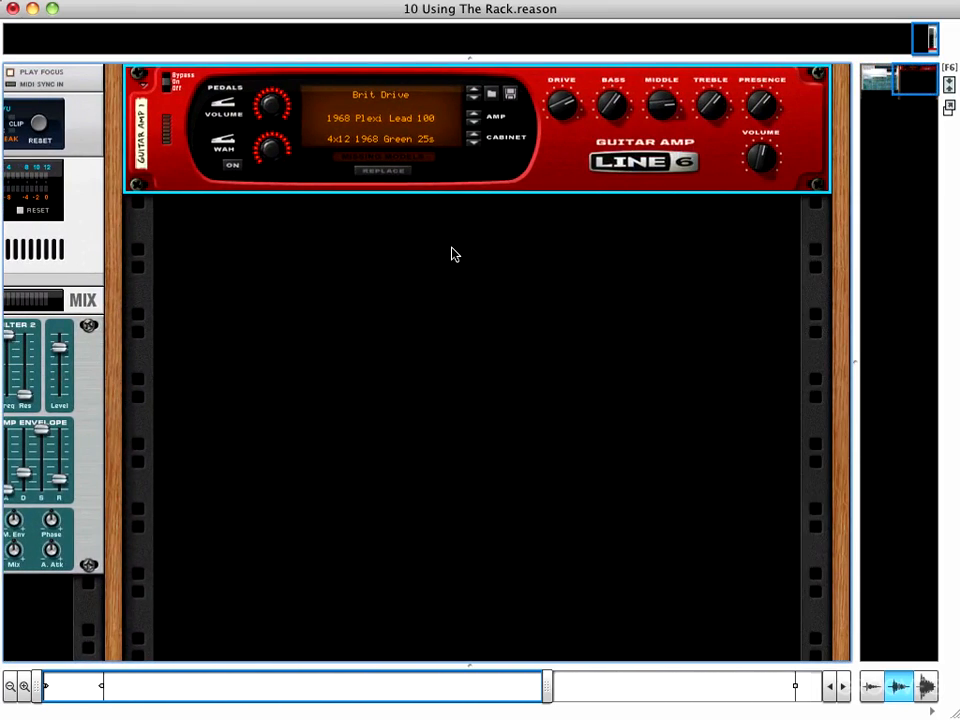
{"action": "mouse_move", "coordinate": [864, 180]}
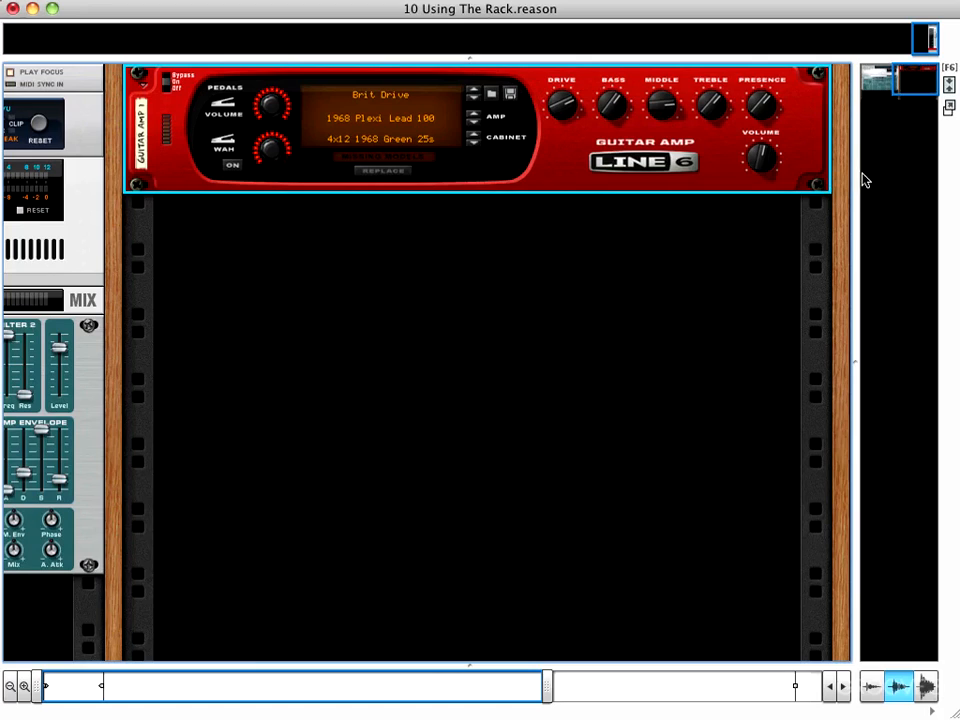
{"action": "mouse_move", "coordinate": [888, 268]}
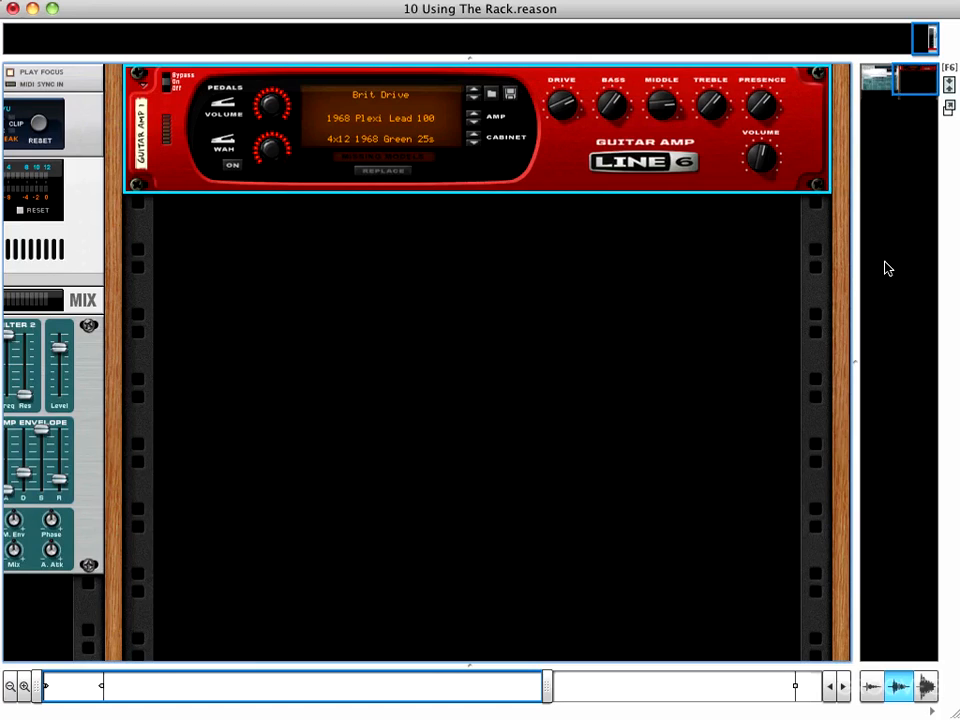
{"action": "mouse_move", "coordinate": [904, 204]}
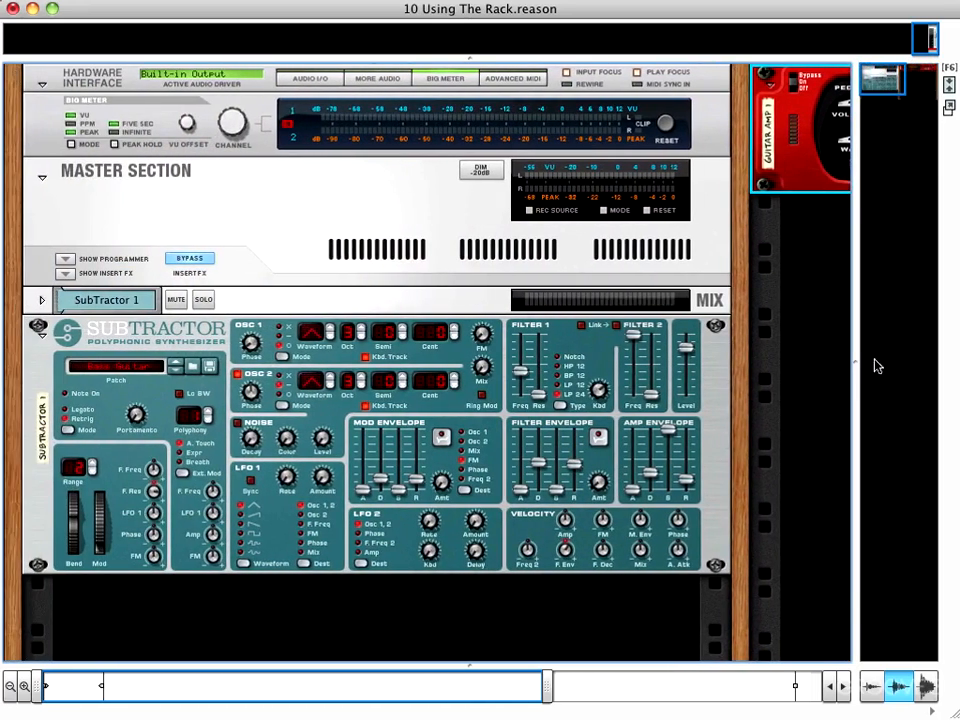
{"action": "mouse_move", "coordinate": [890, 78]}
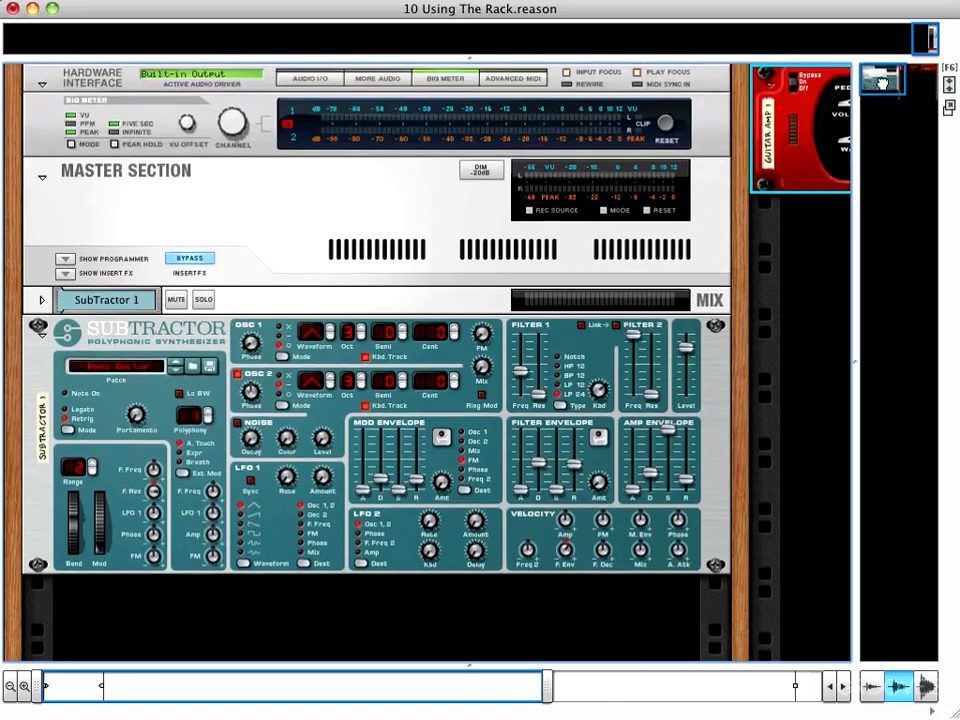
Scroll back to the main rack column showing the SubTractor below the master section.
{"action": "scroll", "scroll_direction": "down", "scroll_amount": 3}
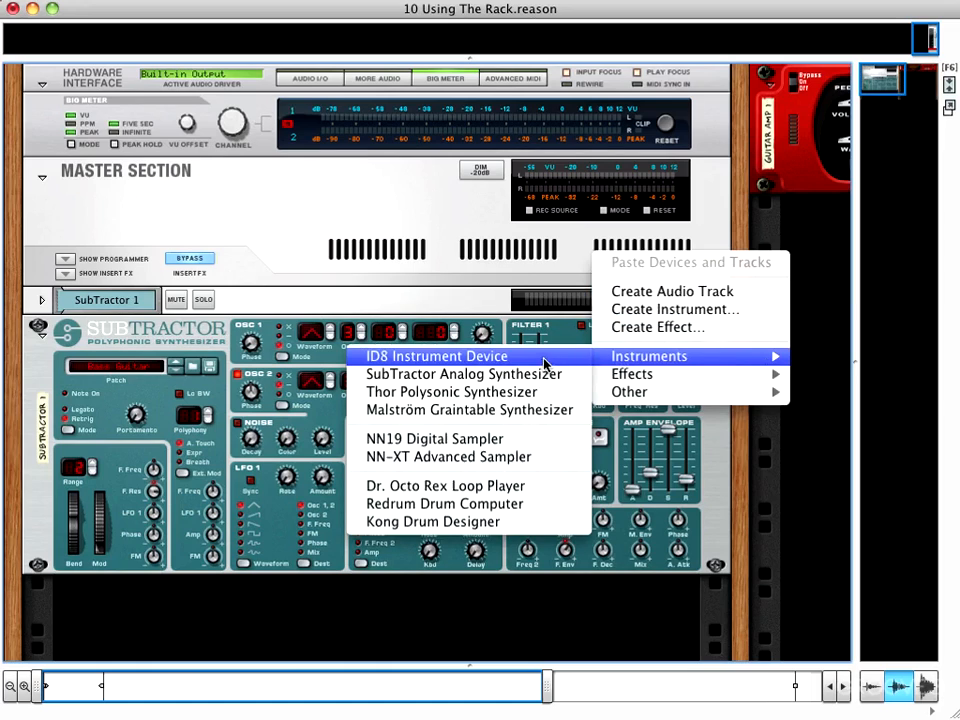
{"action": "mouse_move", "coordinate": [672, 356]}
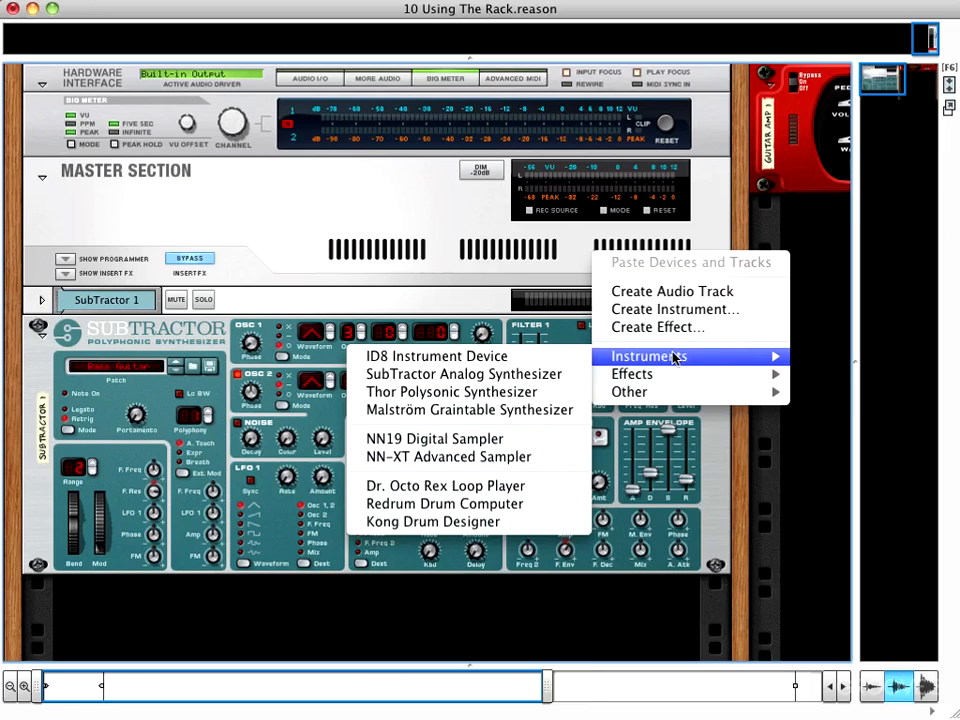
{"action": "mouse_move", "coordinate": [676, 308]}
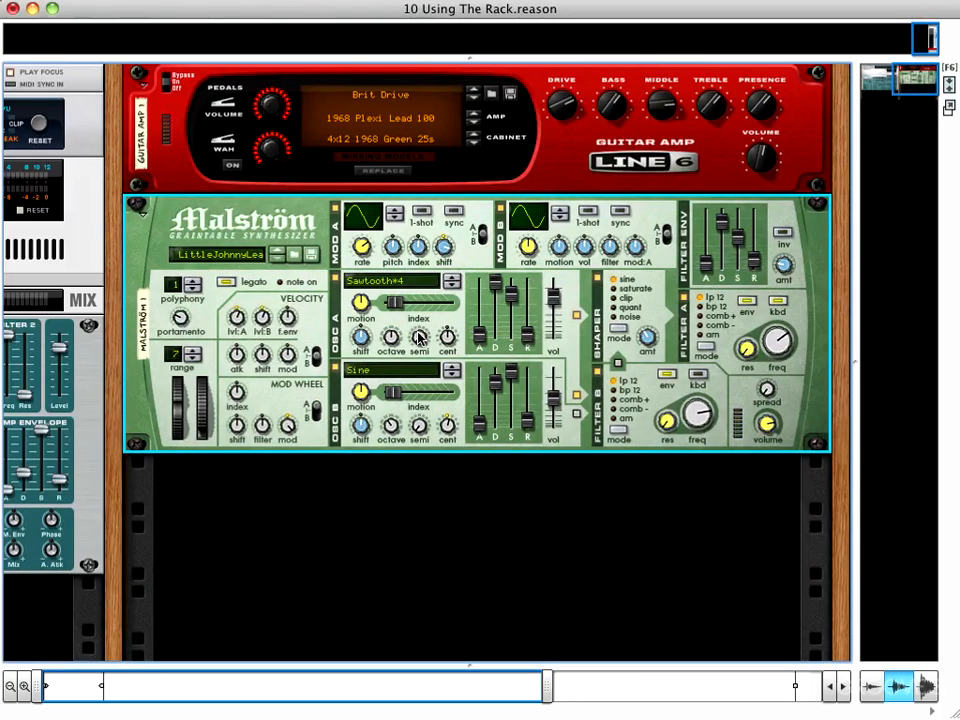
{"action": "mouse_move", "coordinate": [136, 404]}
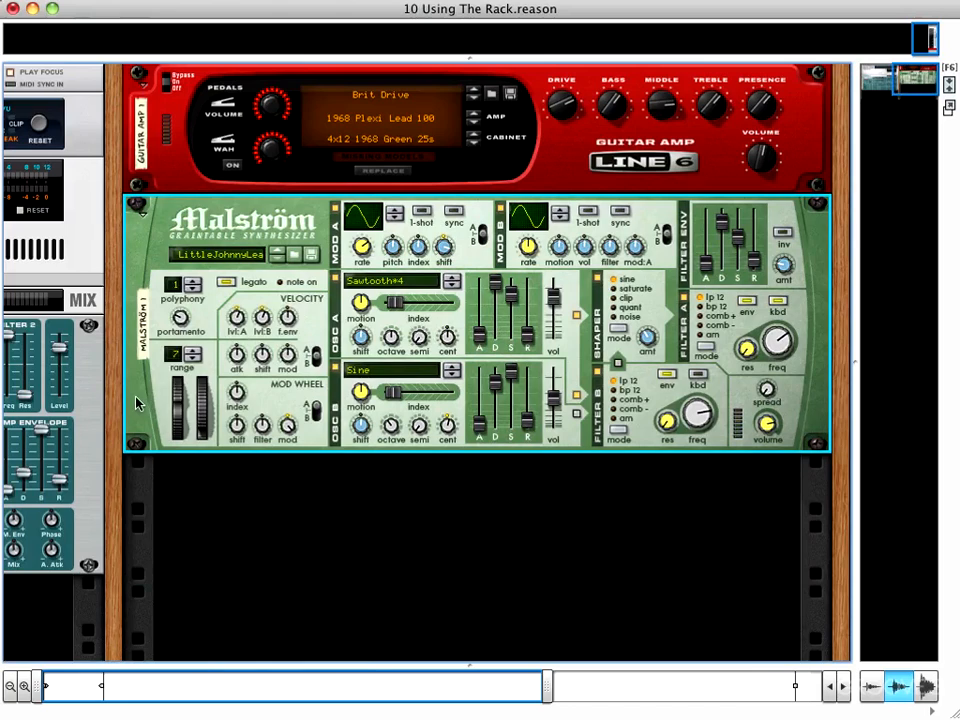
Add a Pulveriser Demolition effect after the Malström via its context menu.
{"action": "right_click", "coordinate": [136, 402]}
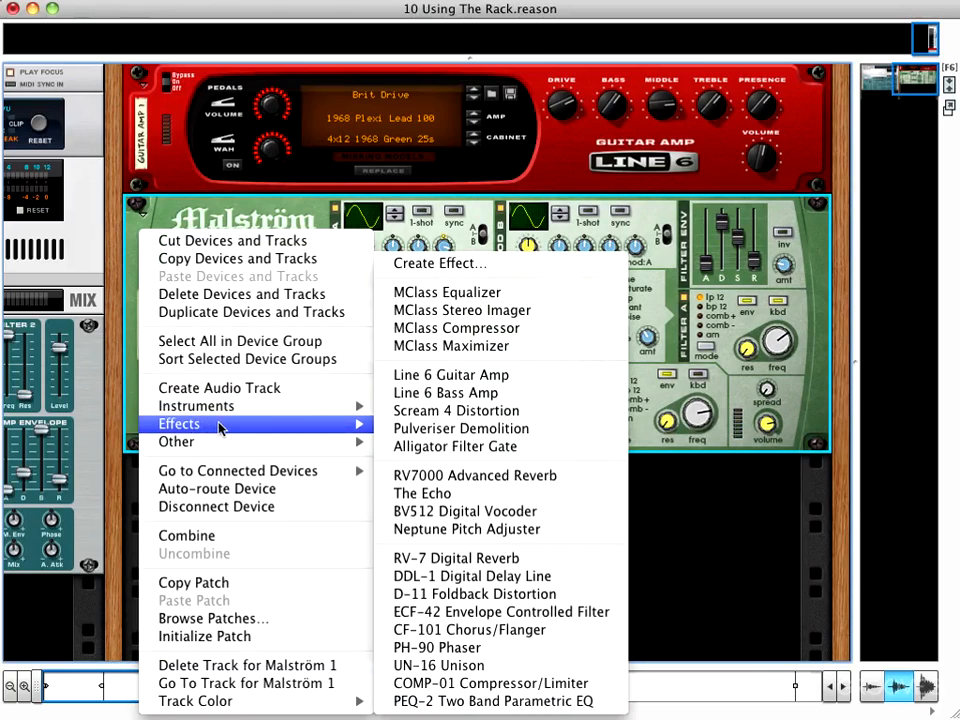
{"action": "mouse_move", "coordinate": [460, 428]}
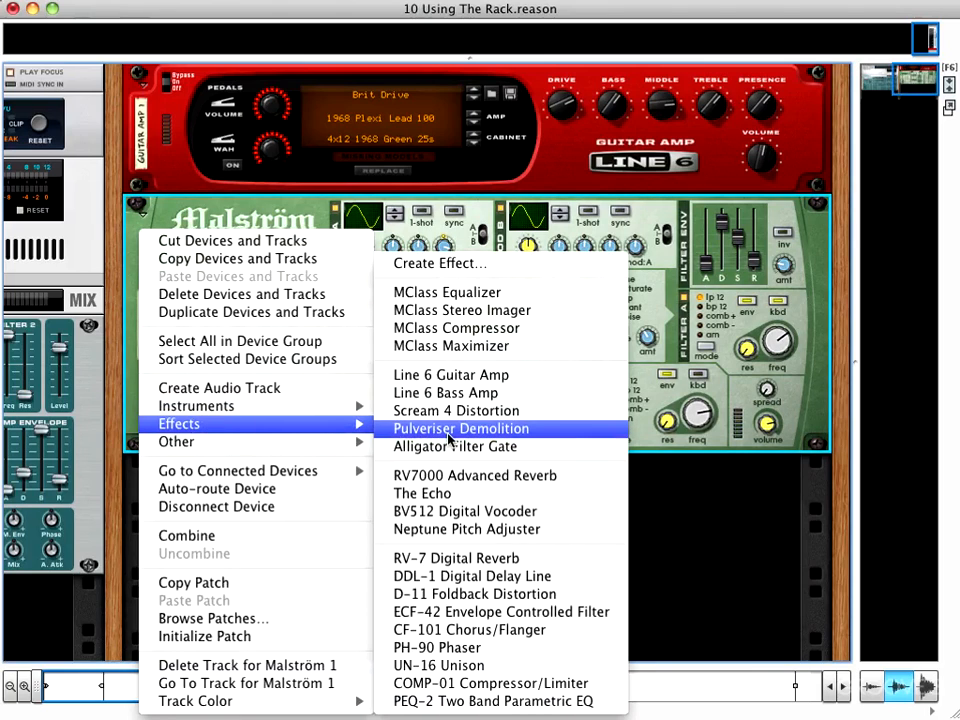
{"action": "left_click", "coordinate": [460, 428]}
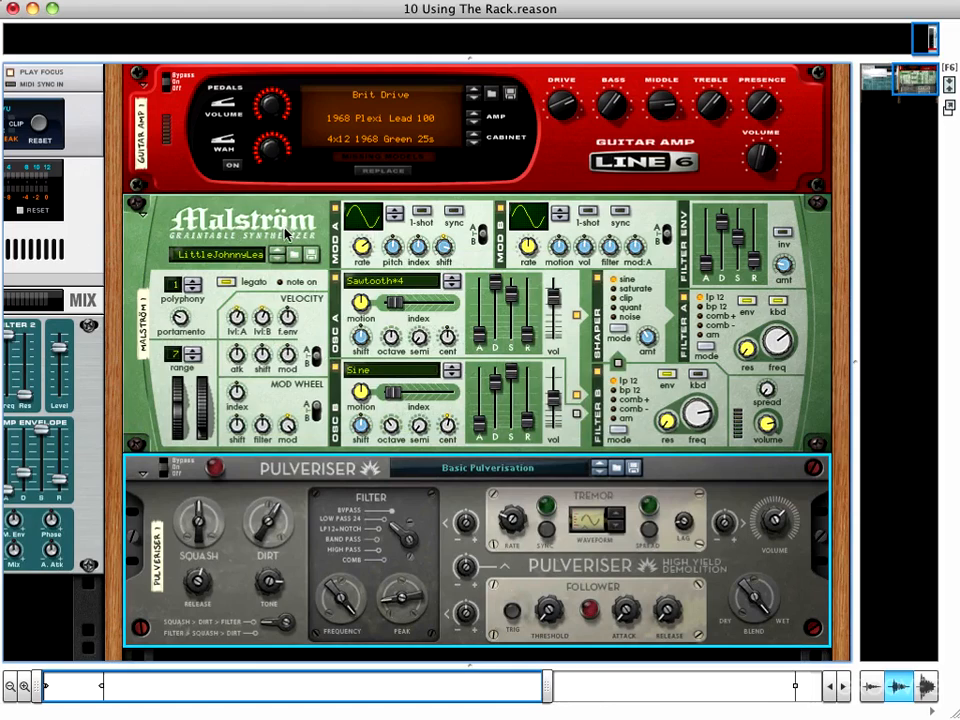
{"action": "mouse_move", "coordinate": [448, 262]}
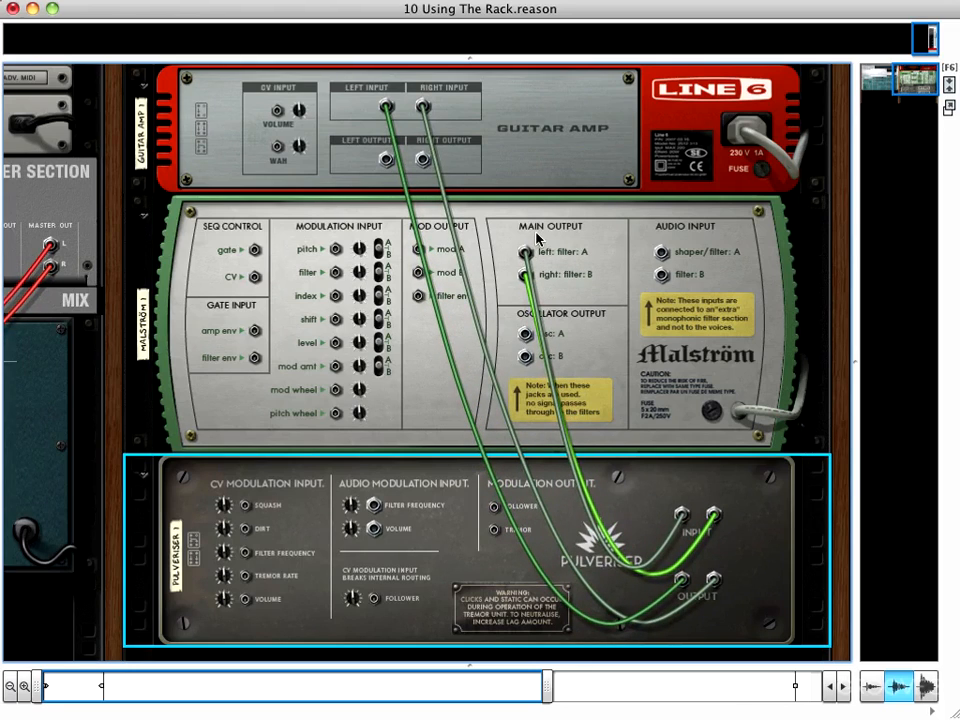
{"action": "mouse_move", "coordinate": [696, 508]}
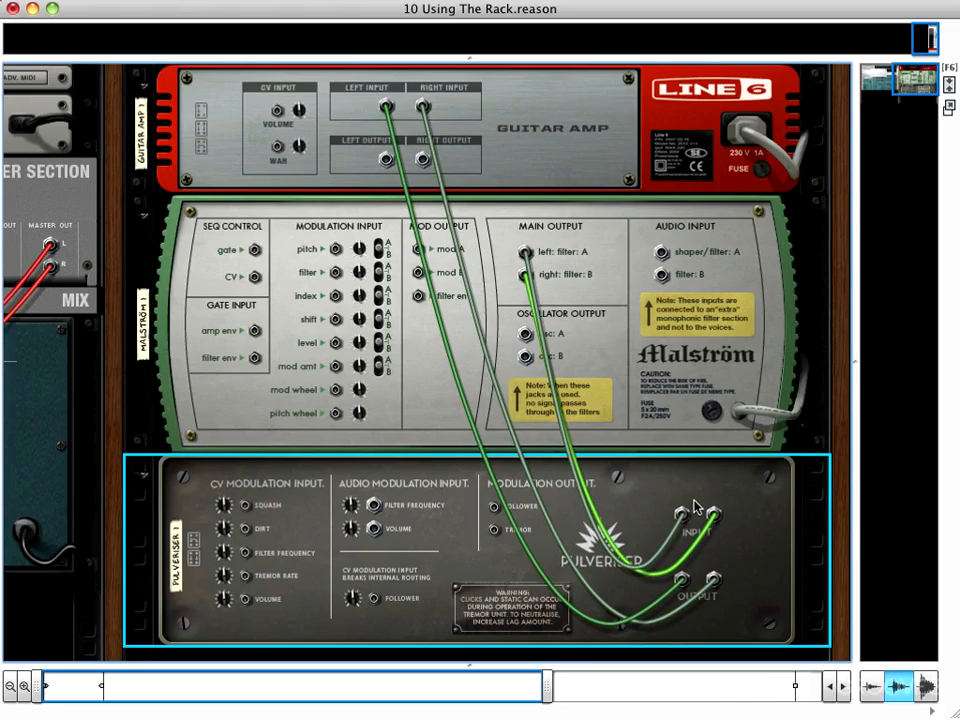
{"action": "mouse_move", "coordinate": [740, 604]}
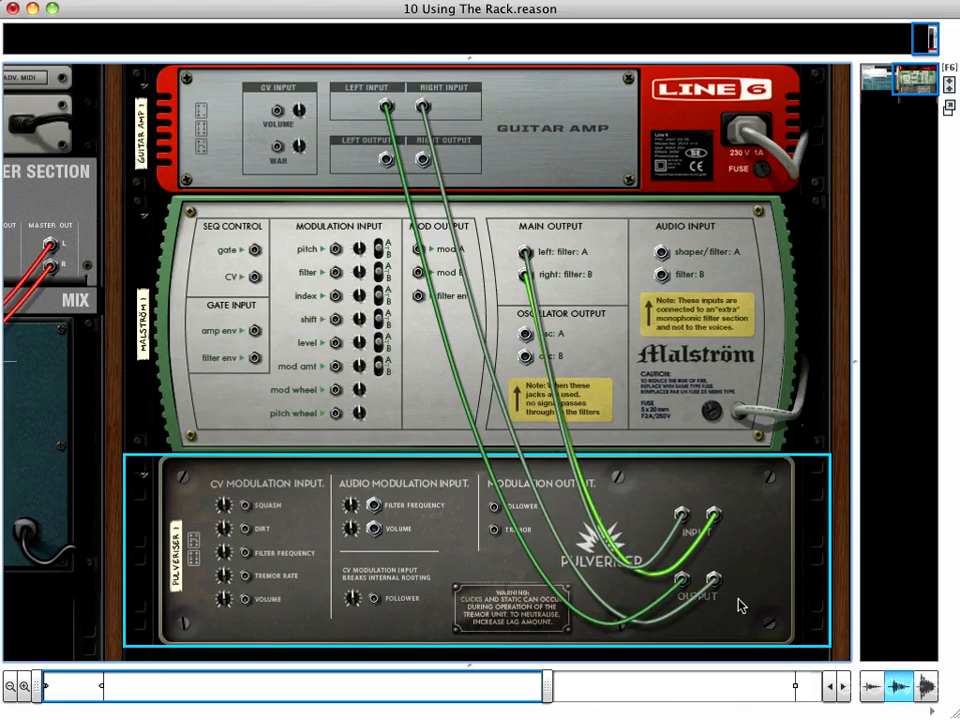
{"action": "mouse_move", "coordinate": [554, 232]}
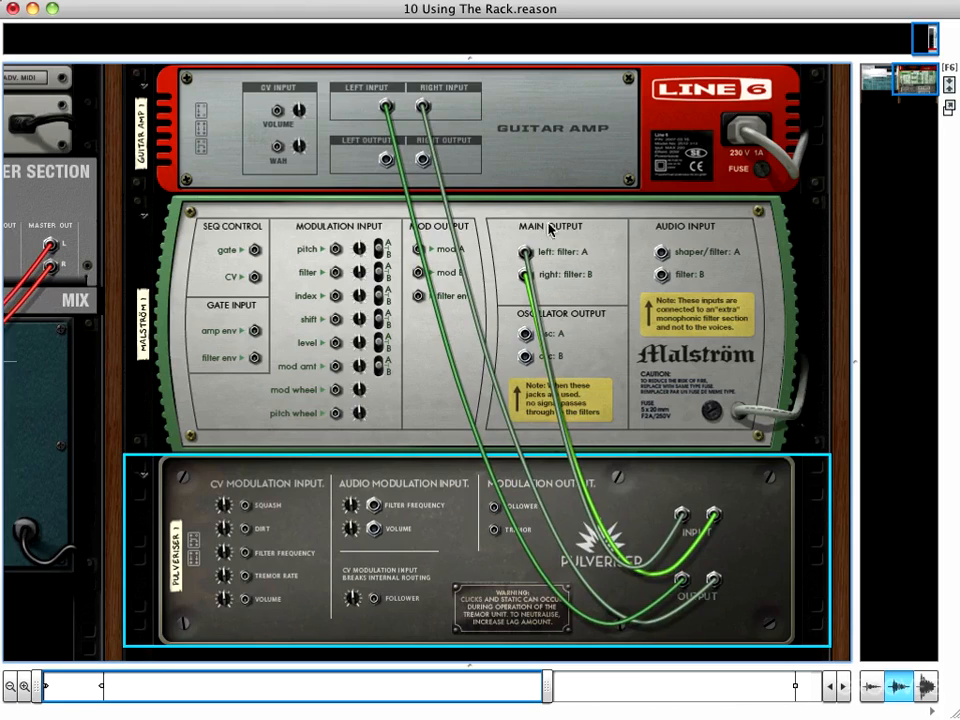
{"action": "mouse_move", "coordinate": [532, 156]}
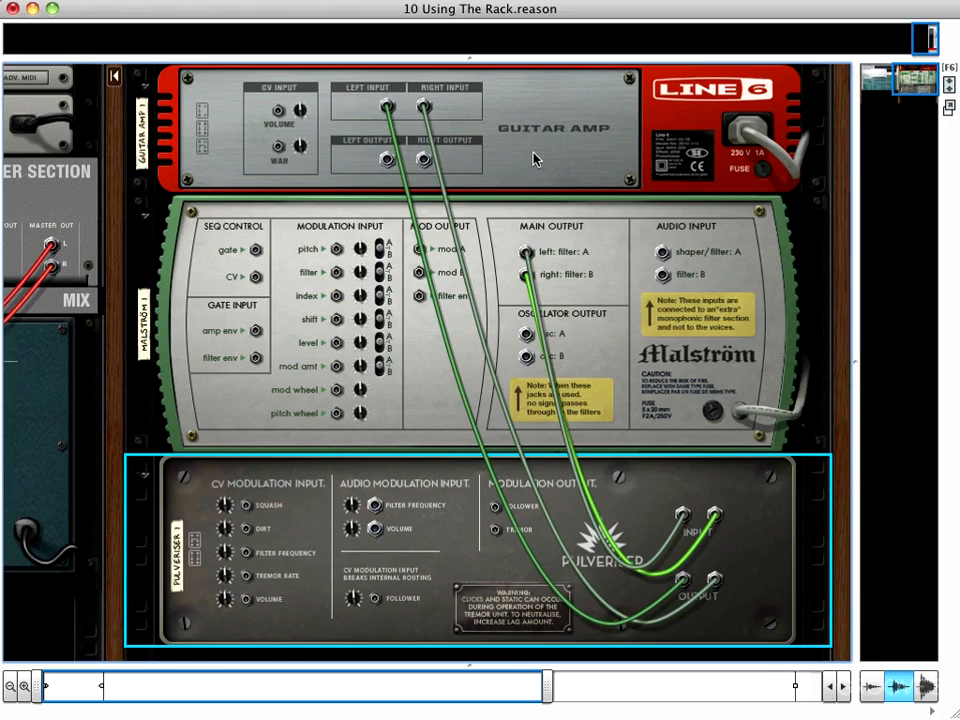
{"action": "mouse_move", "coordinate": [516, 148]}
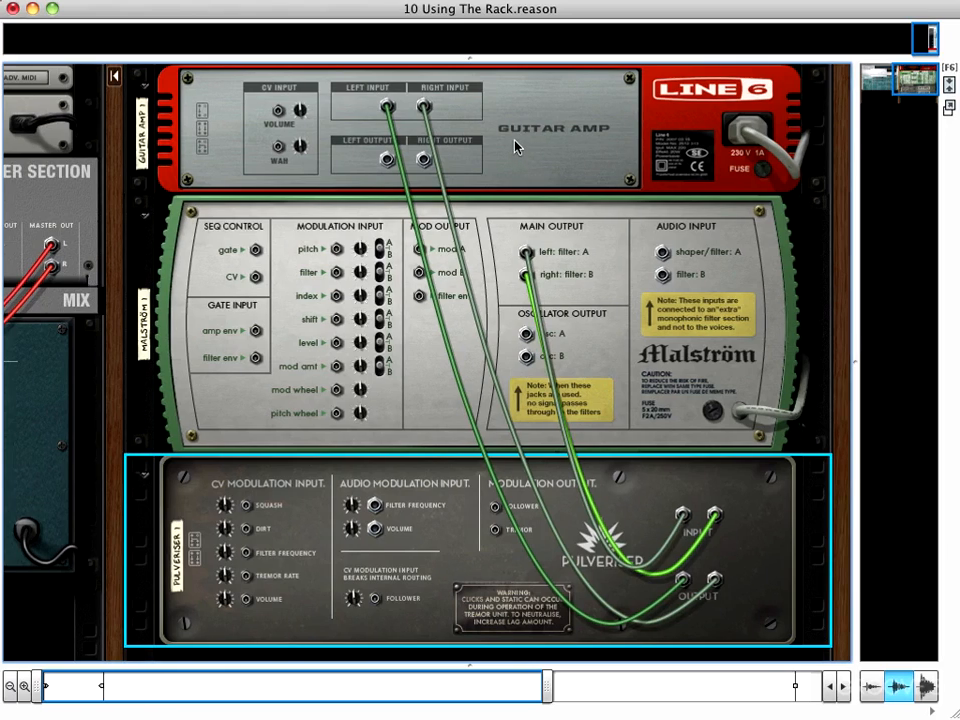
{"action": "mouse_move", "coordinate": [384, 176]}
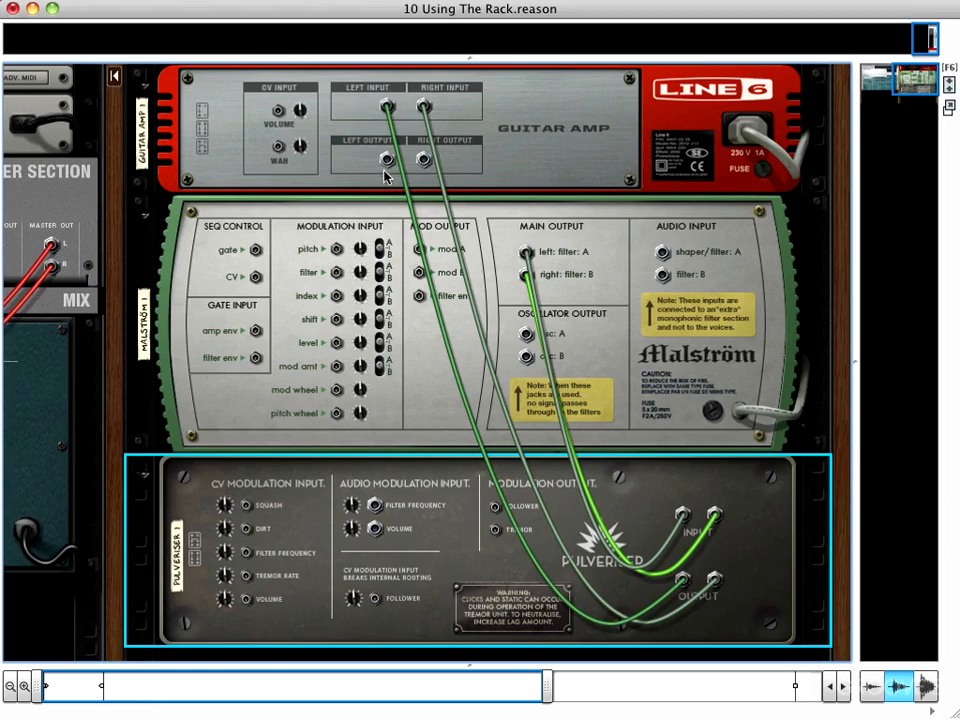
{"action": "mouse_move", "coordinate": [384, 160]}
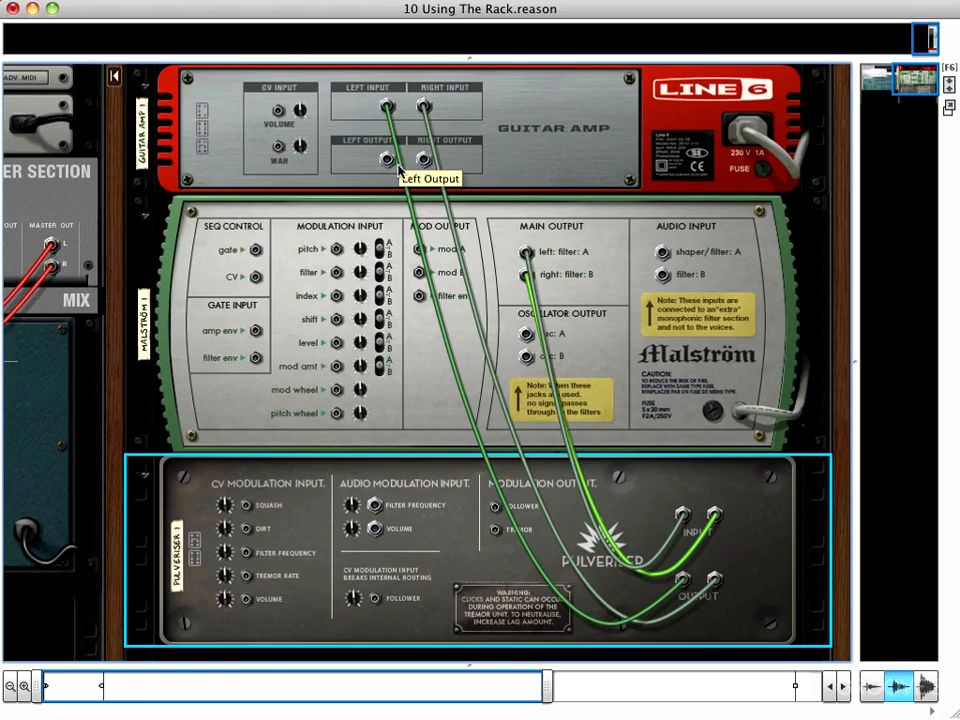
{"action": "mouse_move", "coordinate": [532, 156]}
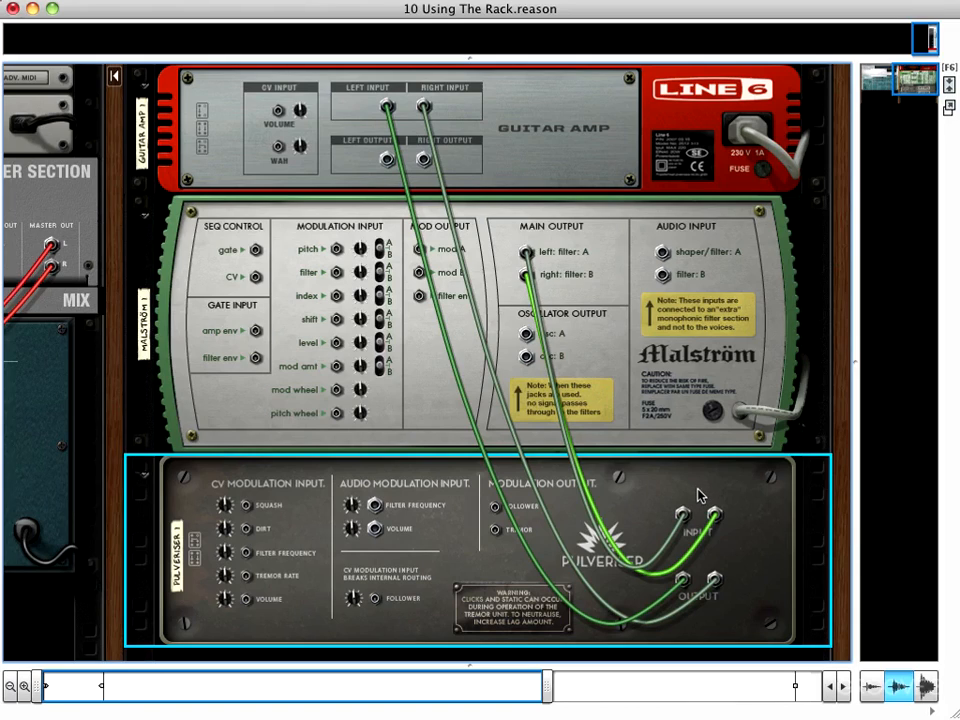
{"action": "mouse_move", "coordinate": [780, 592]}
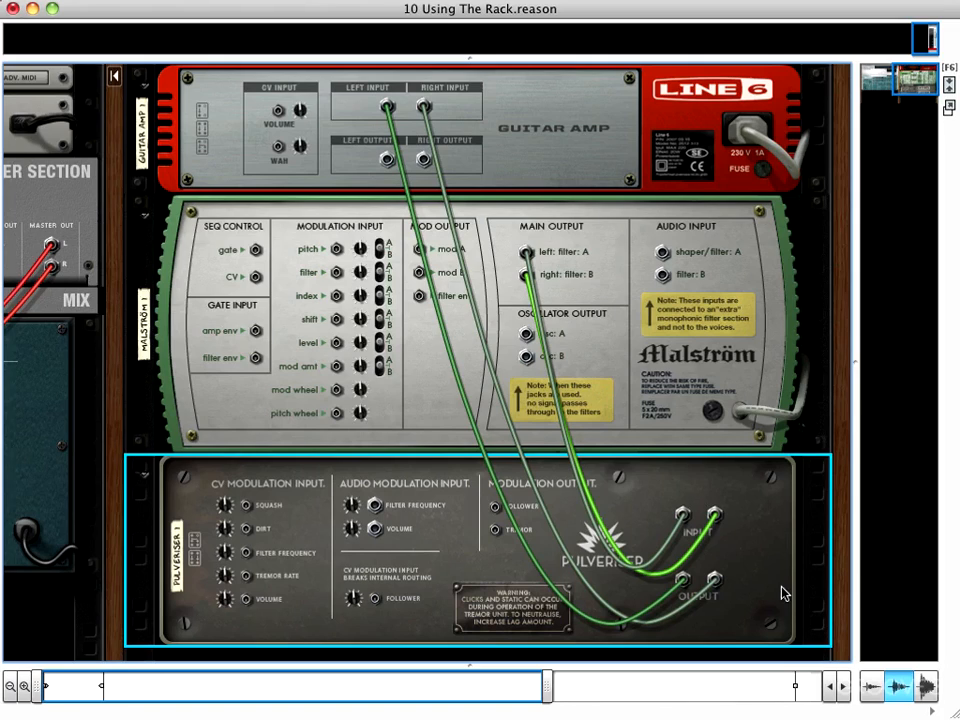
{"action": "mouse_move", "coordinate": [786, 582]}
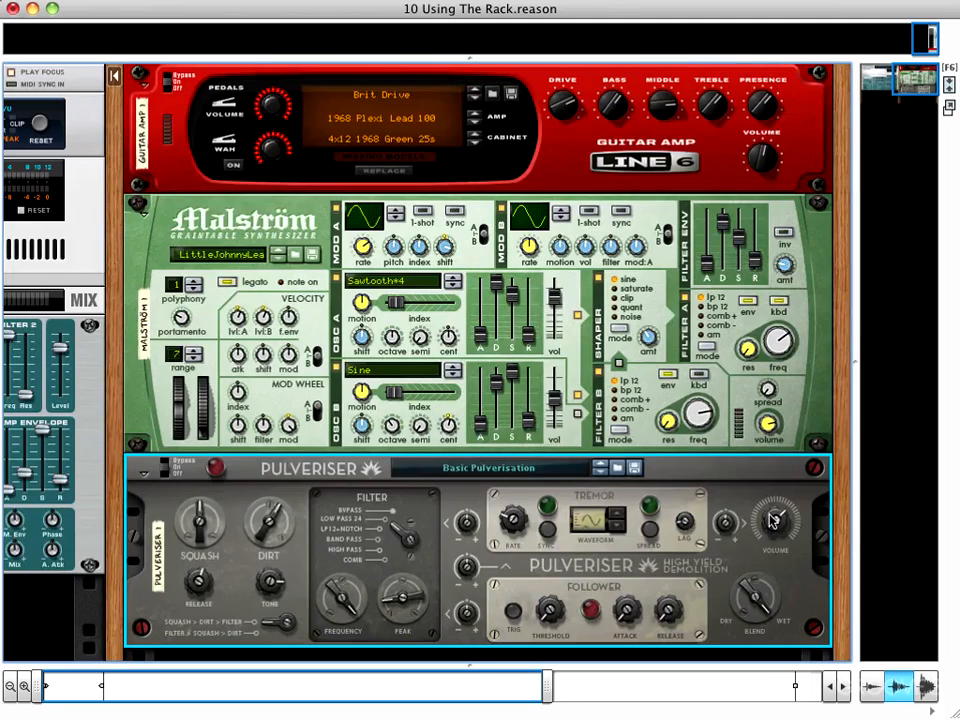
{"action": "mouse_move", "coordinate": [752, 496]}
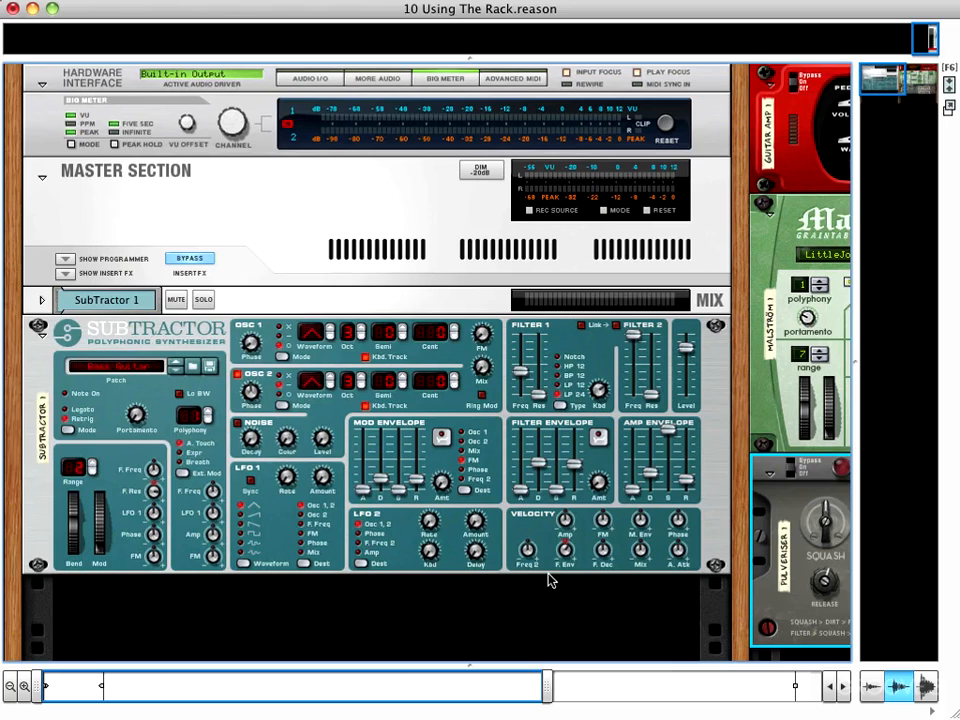
{"action": "mouse_move", "coordinate": [594, 612]}
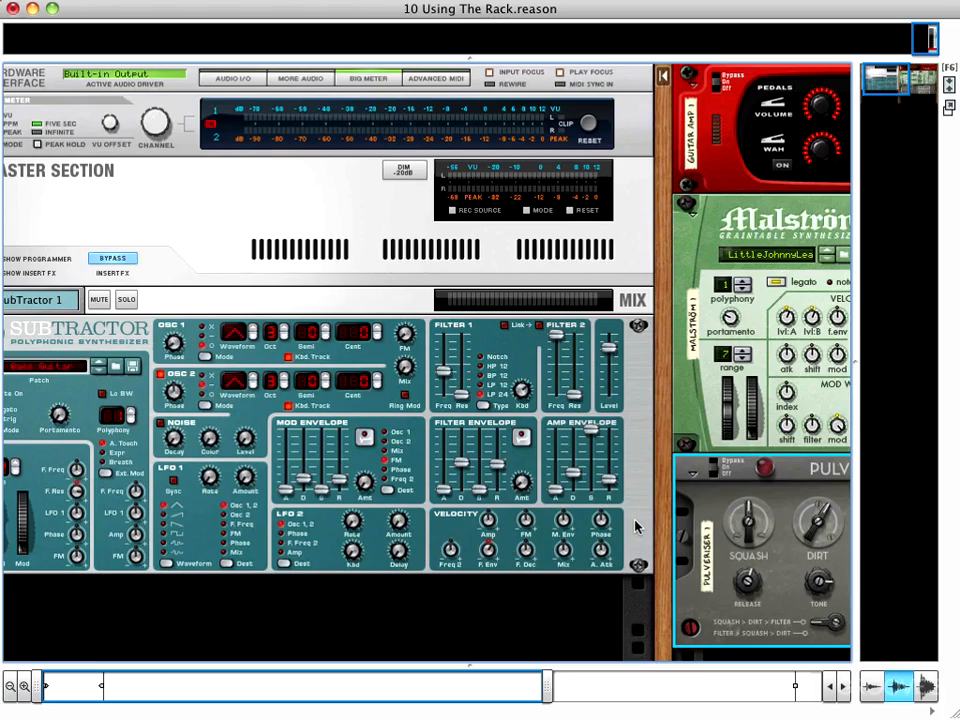
{"action": "mouse_move", "coordinate": [636, 542]}
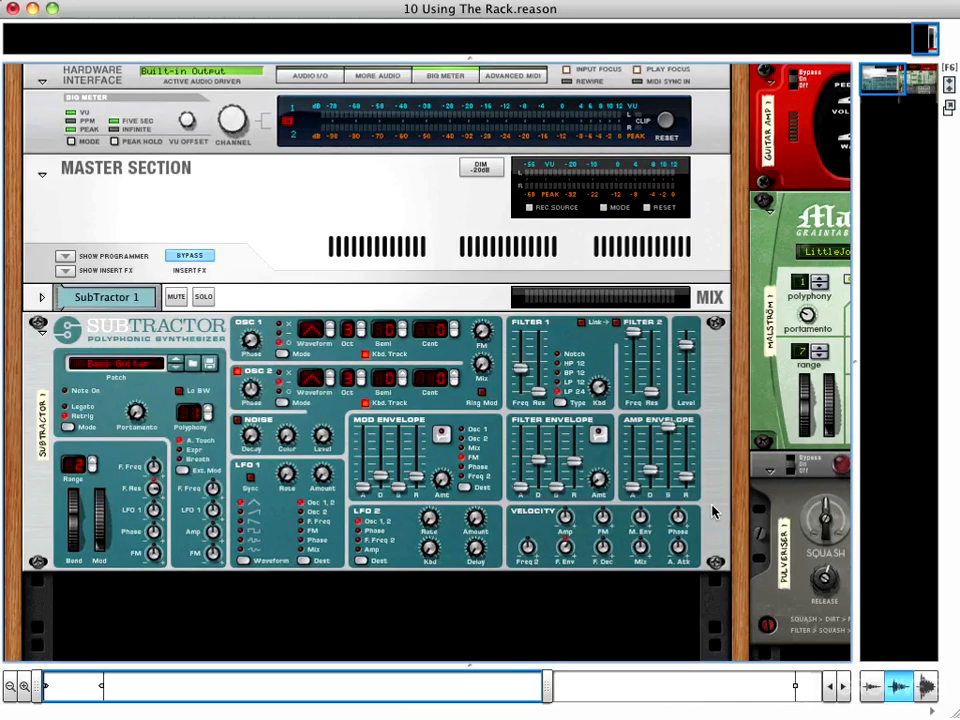
{"action": "mouse_move", "coordinate": [532, 588]}
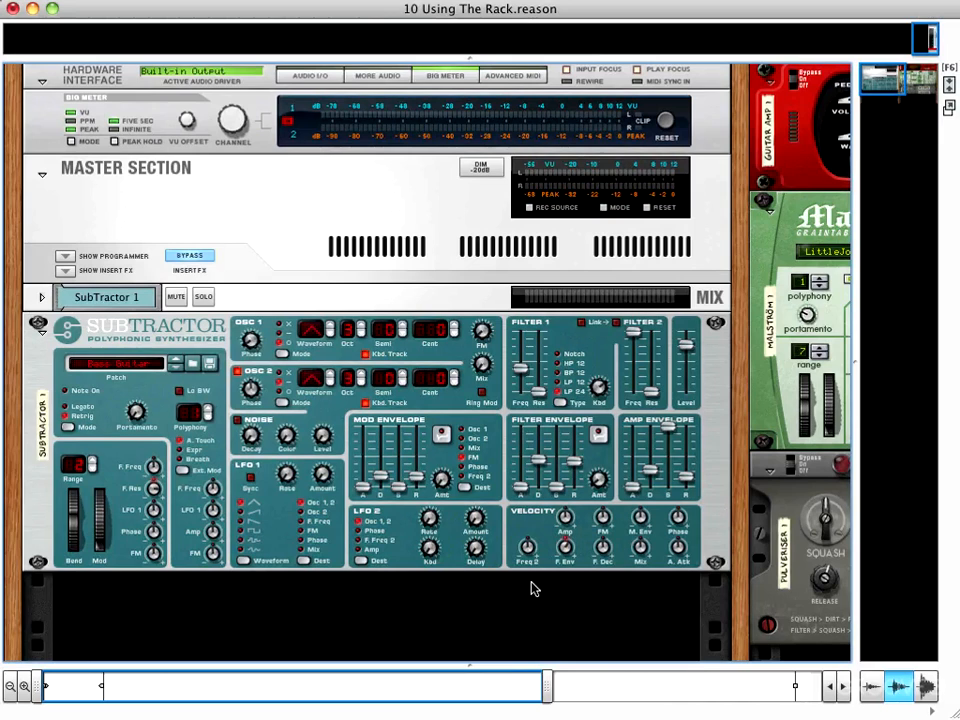
Bring up the device-creation context menu for the empty rack space below SubTractor.
{"action": "right_click", "coordinate": [532, 588]}
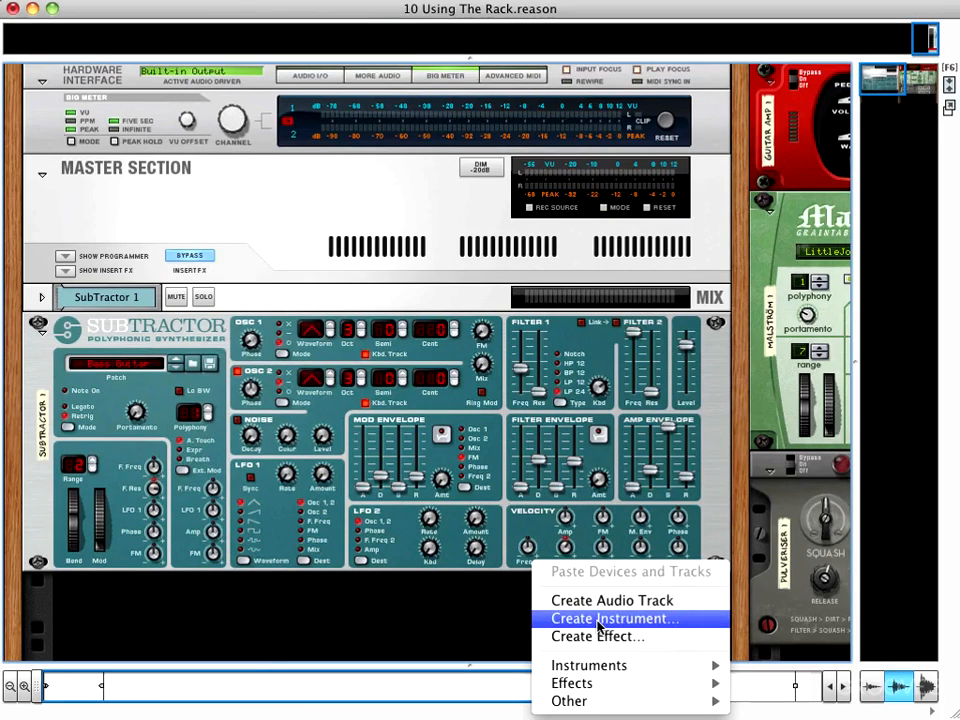
{"action": "left_click", "coordinate": [608, 620]}
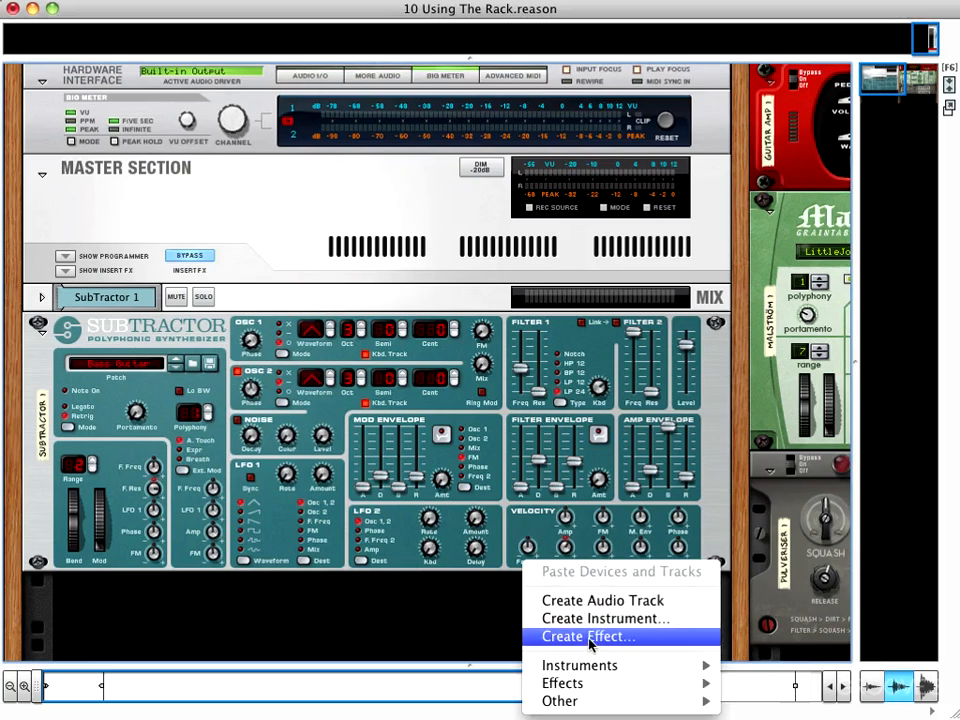
Open Create Effect's patch browser on the Alligator patches, then cancel it.
{"action": "left_click", "coordinate": [588, 636]}
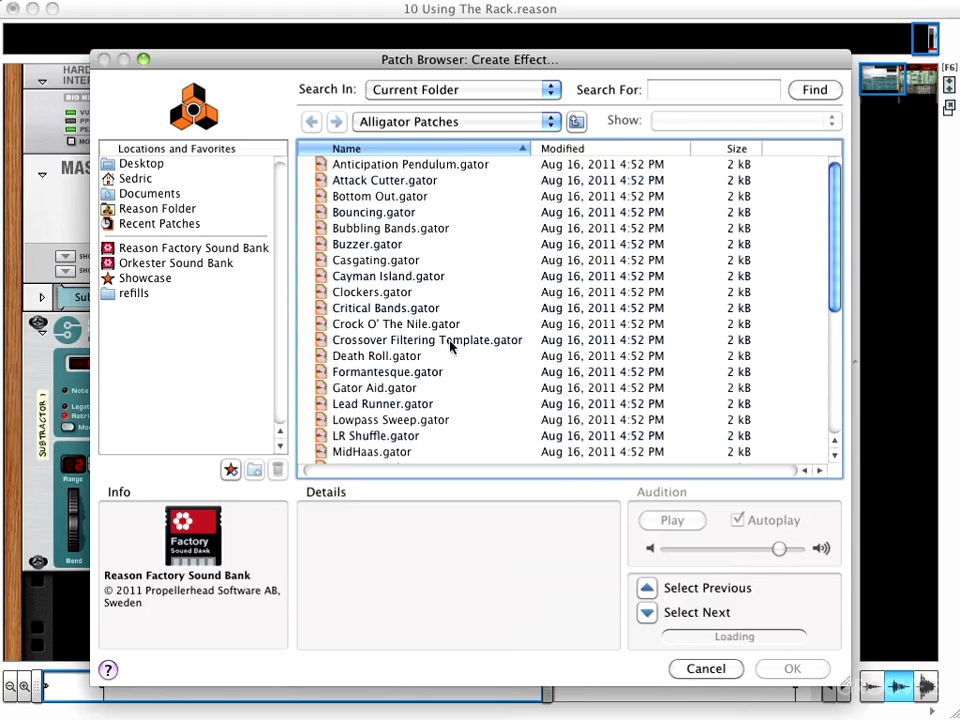
{"action": "mouse_move", "coordinate": [444, 288]}
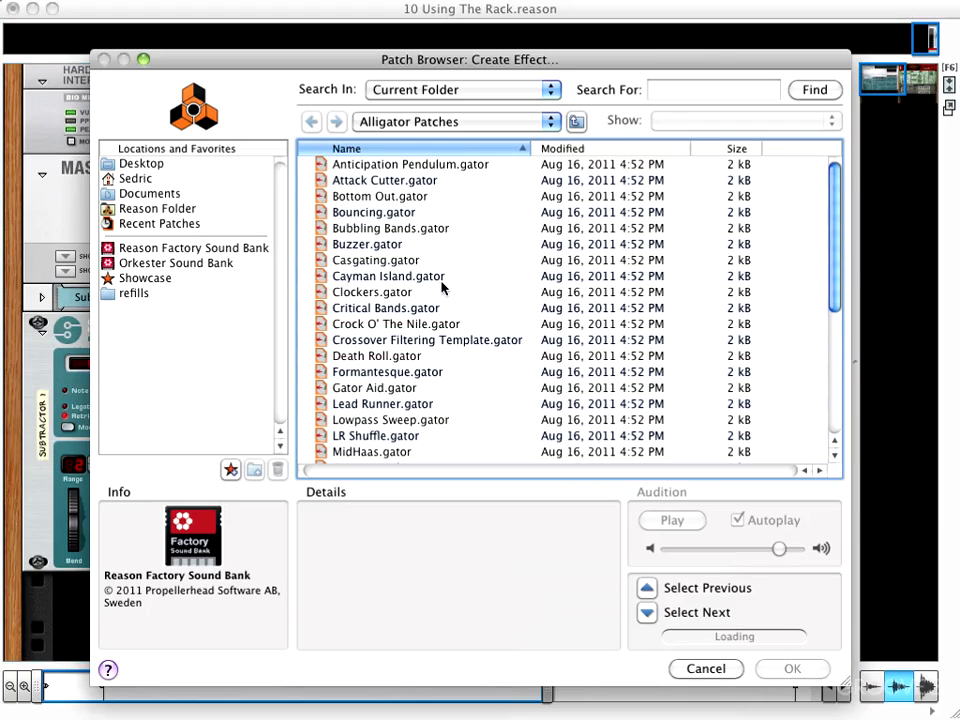
{"action": "mouse_move", "coordinate": [472, 252]}
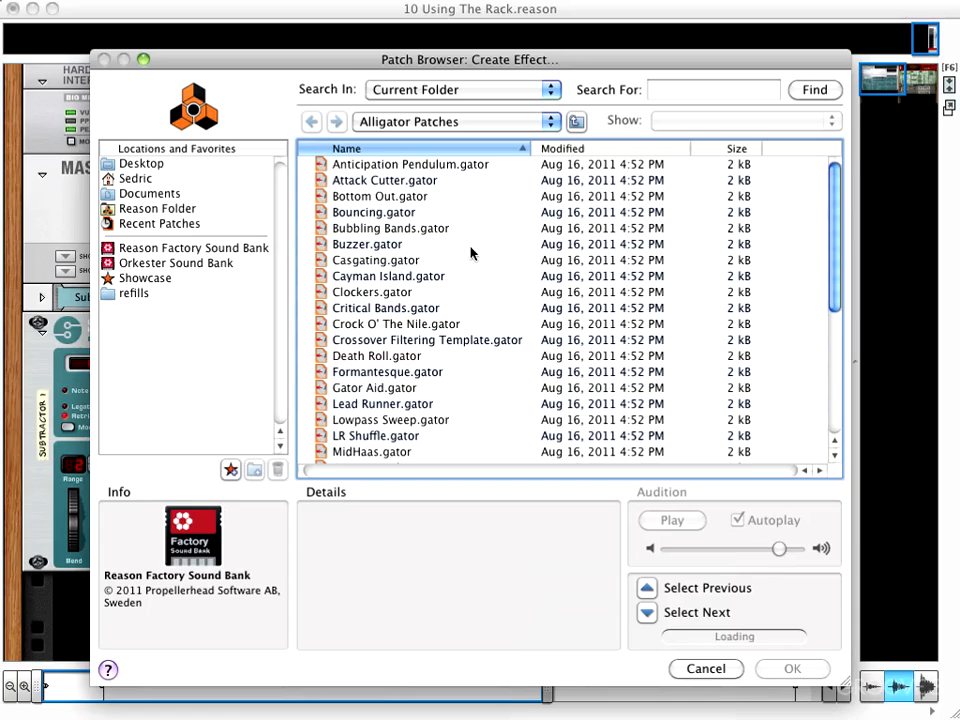
{"action": "mouse_move", "coordinate": [504, 218]}
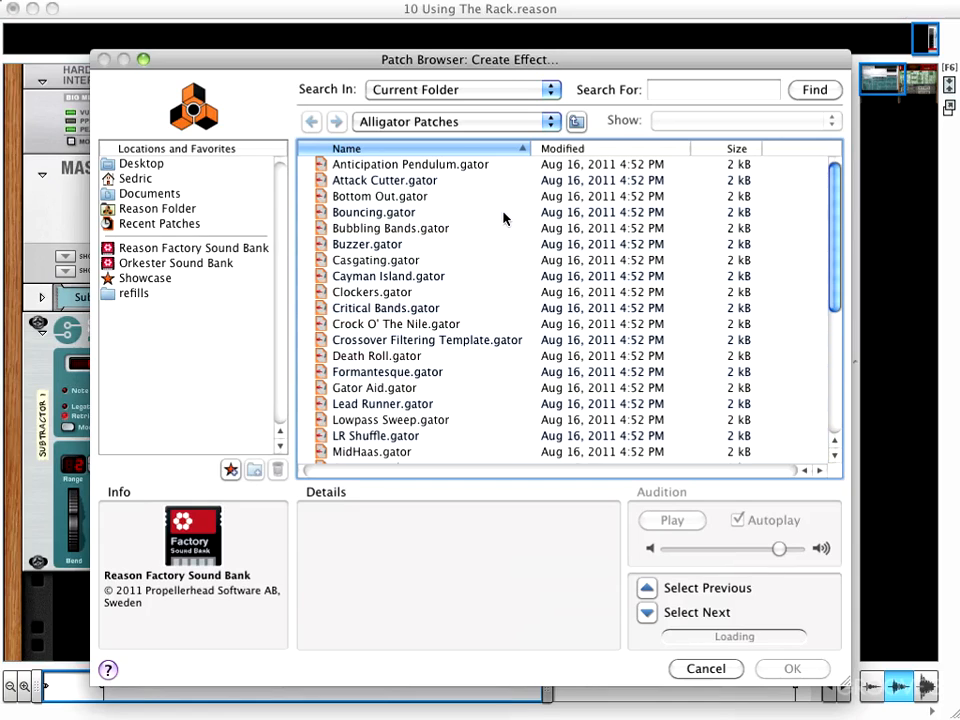
{"action": "mouse_move", "coordinate": [494, 210]}
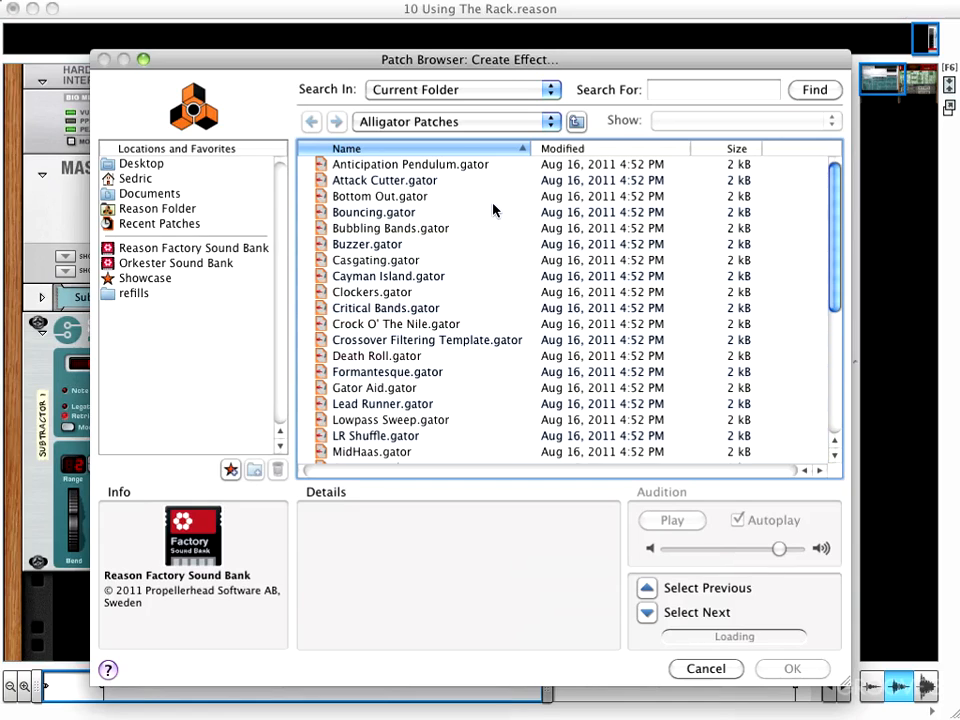
{"action": "left_click", "coordinate": [704, 668]}
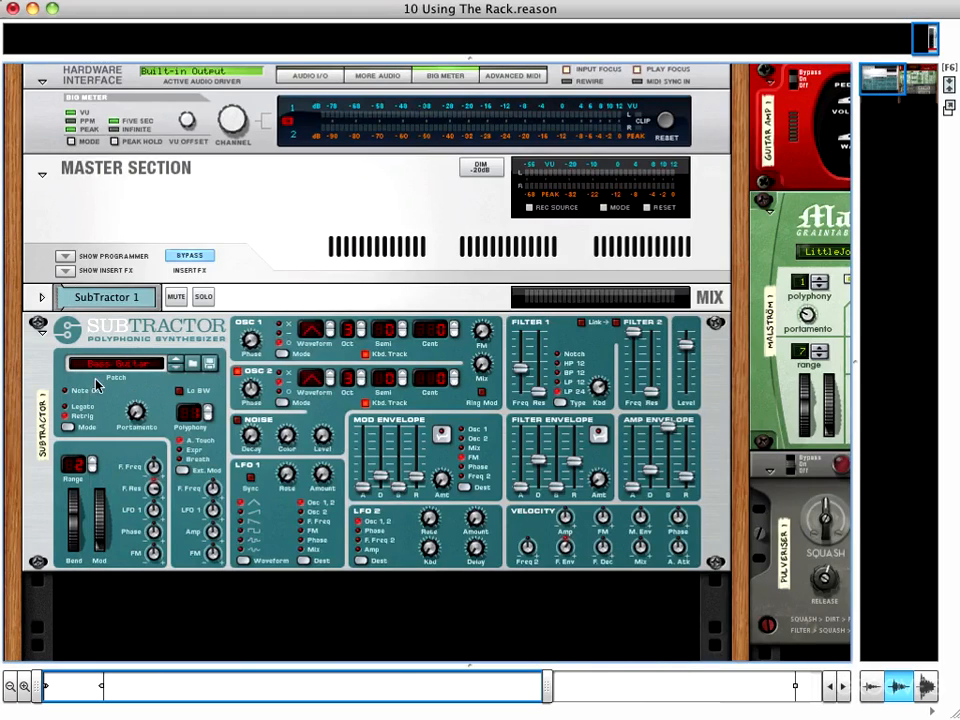
{"action": "mouse_move", "coordinate": [36, 364]}
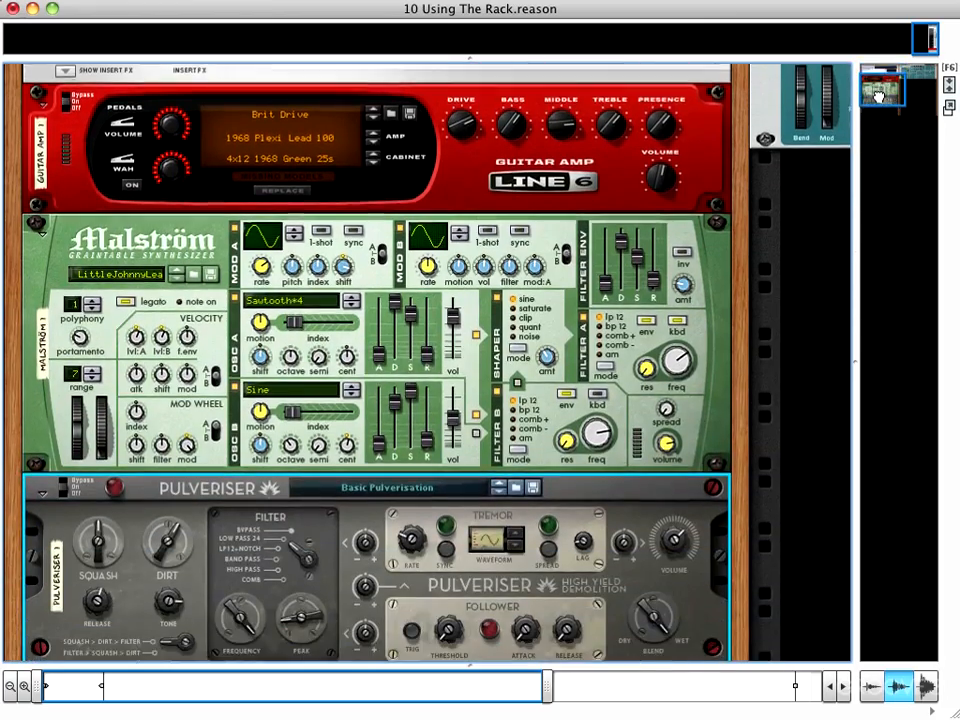
Scroll the rack to the second column showing the amp, Malström and Pulveriser.
{"action": "scroll", "scroll_direction": "down", "scroll_amount": 3}
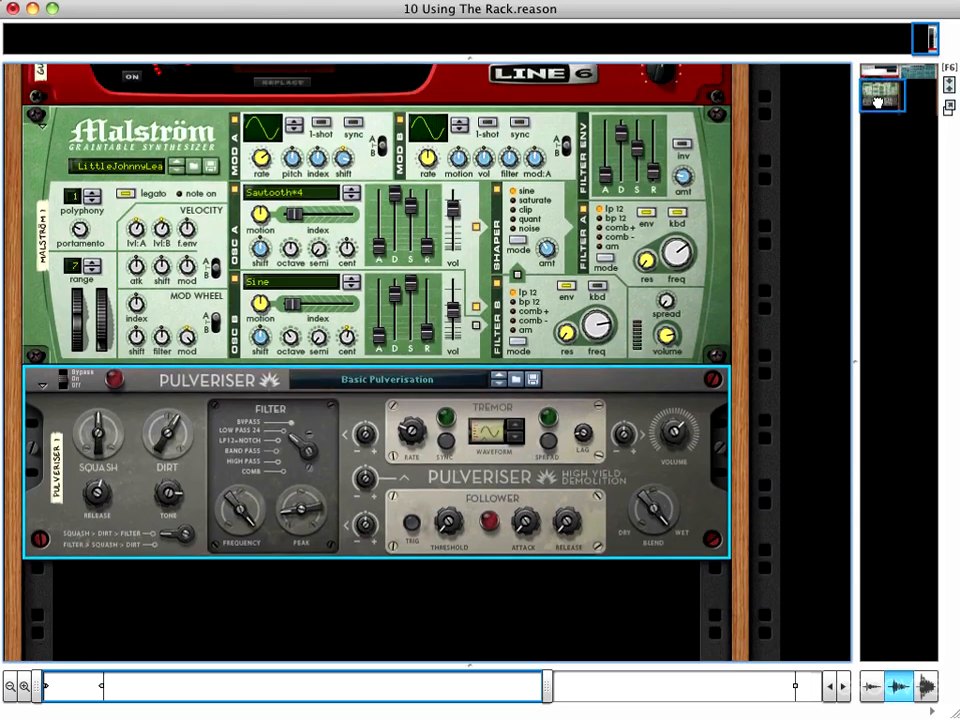